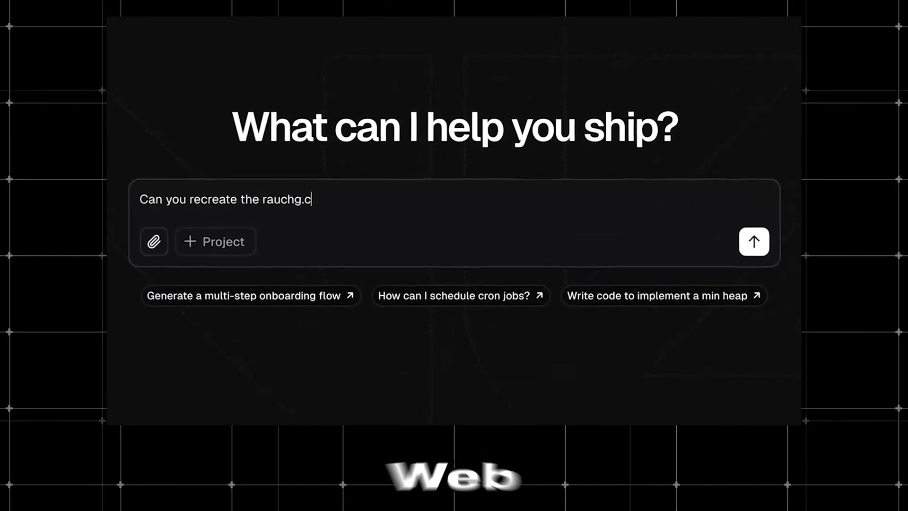
# Step: Send v0 the notion.so URL with 'Clone this website please and dont miss any detail'
pyautogui.click(753, 242)
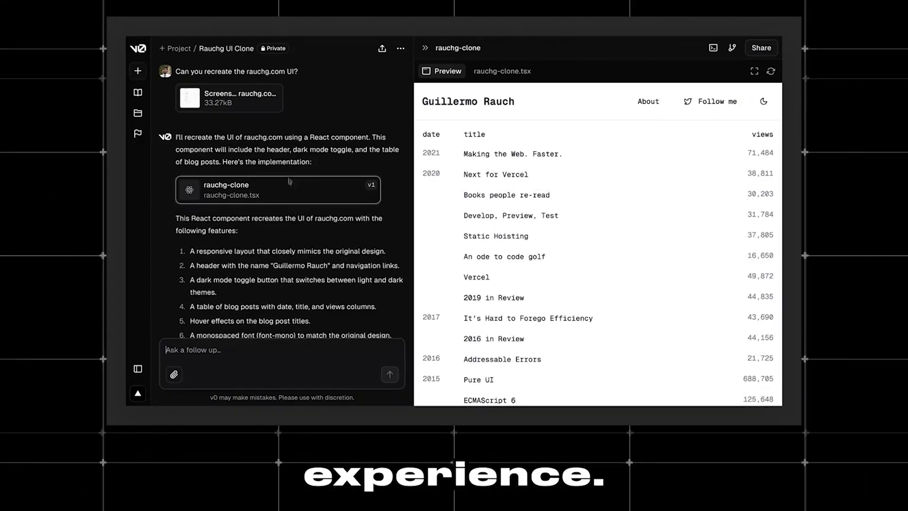
pyautogui.click(753, 70)
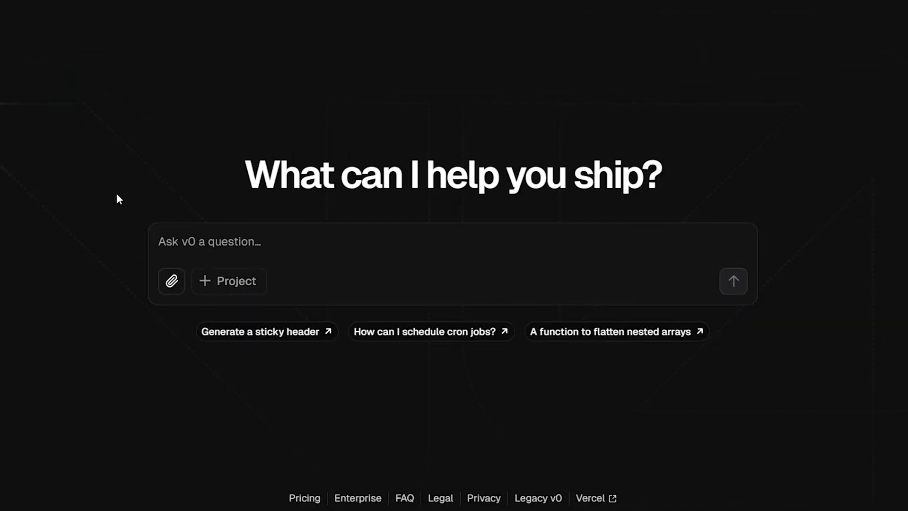
pyautogui.moveTo(338, 165)
pyautogui.write('https://www.notion.so/')
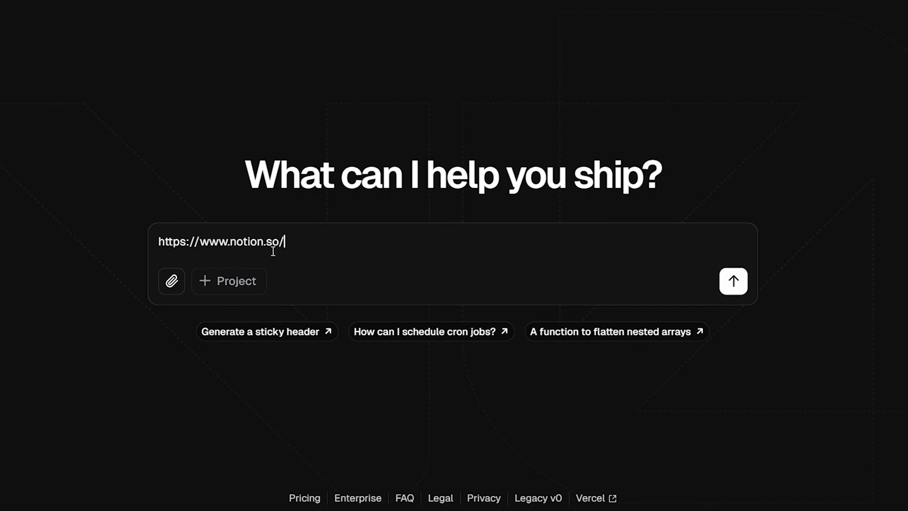
pyautogui.write('Clone this')
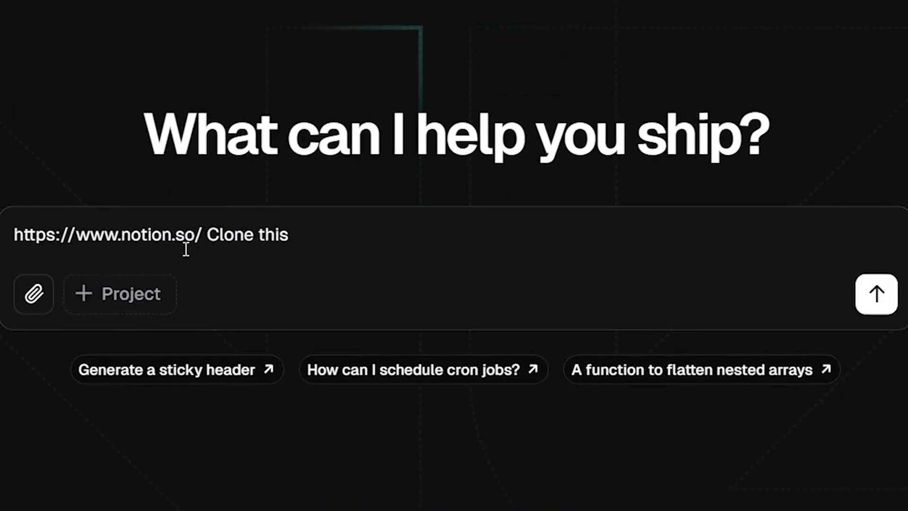
pyautogui.write('website please a')
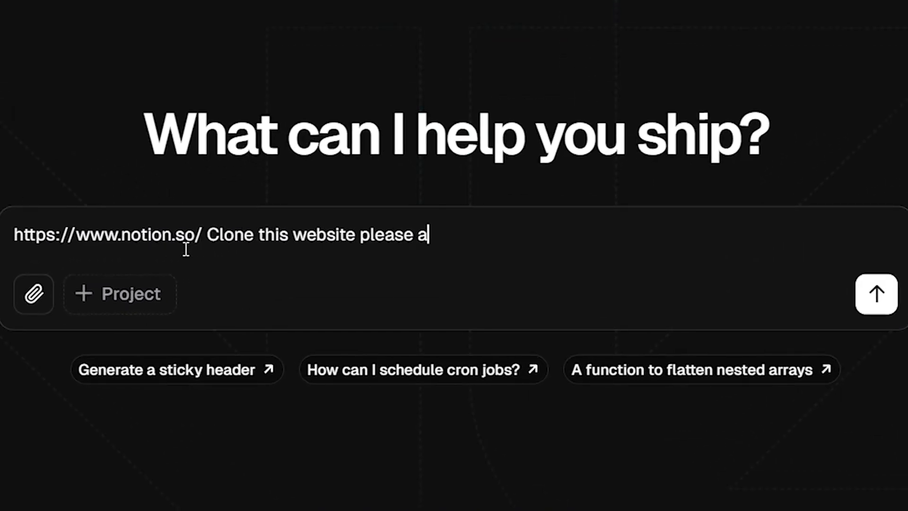
pyautogui.write('nd dont miss any detail')
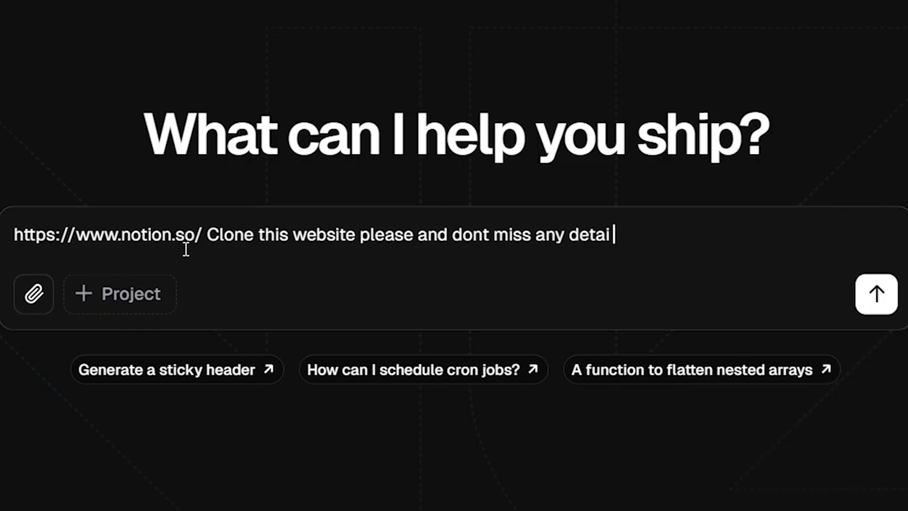
pyautogui.click(875, 293)
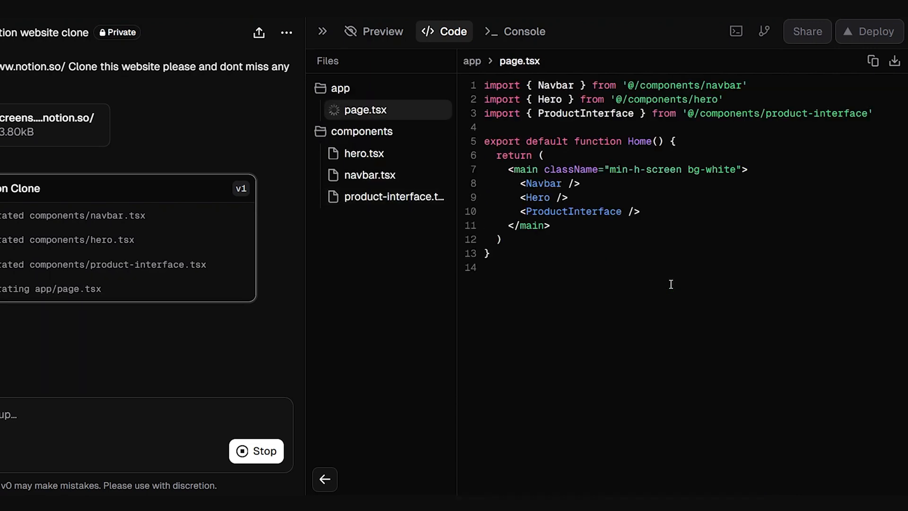
# Step: Check the generated Notion clone preview, then review app/page.tsx in the code view
pyautogui.click(373, 31)
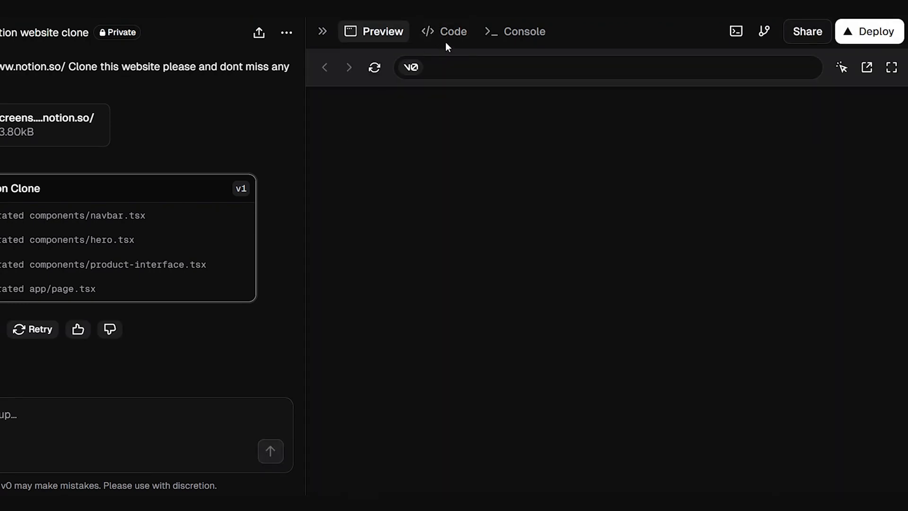
pyautogui.click(444, 31)
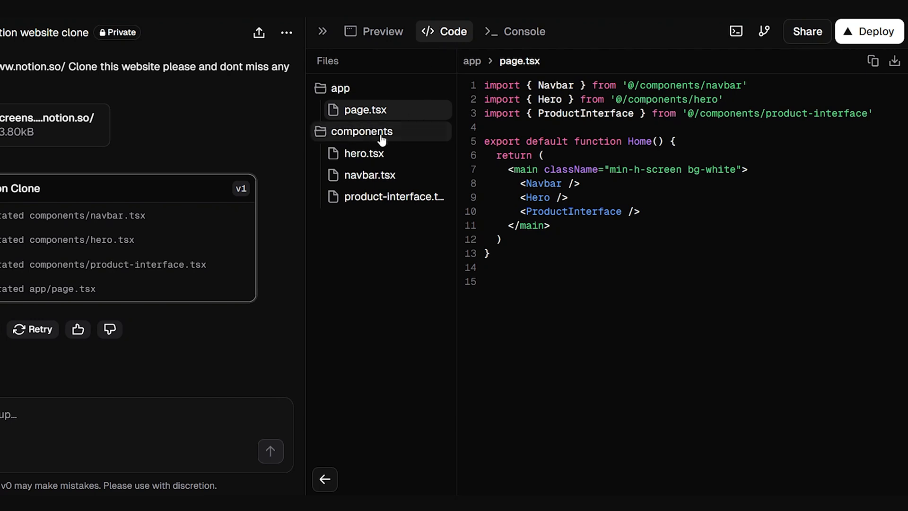
pyautogui.moveTo(361, 132)
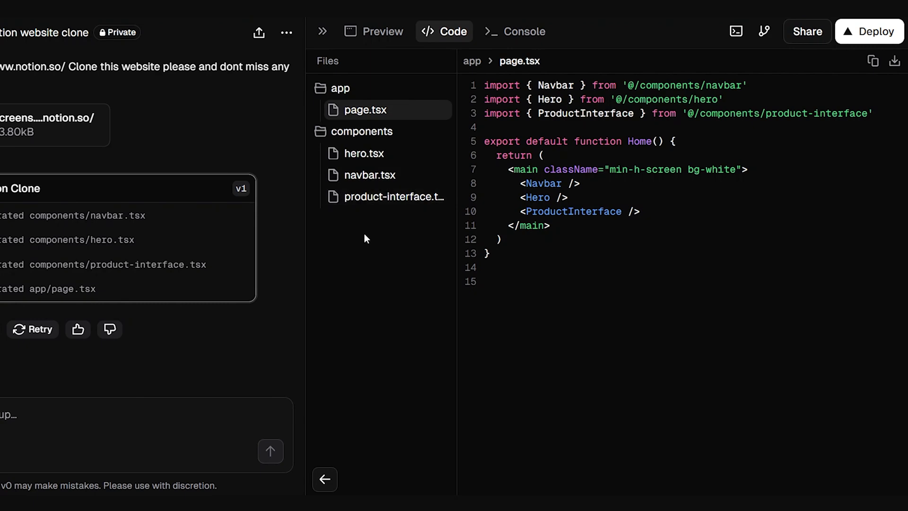
pyautogui.moveTo(374, 228)
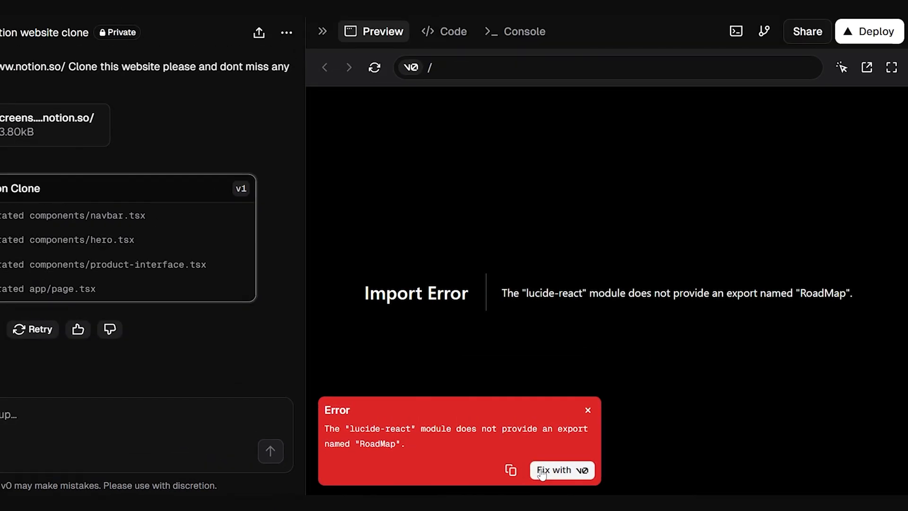
# Step: Have v0 fix the lucide-react RoadMap import in product-interface.tsx and view the repaired preview
pyautogui.click(560, 470)
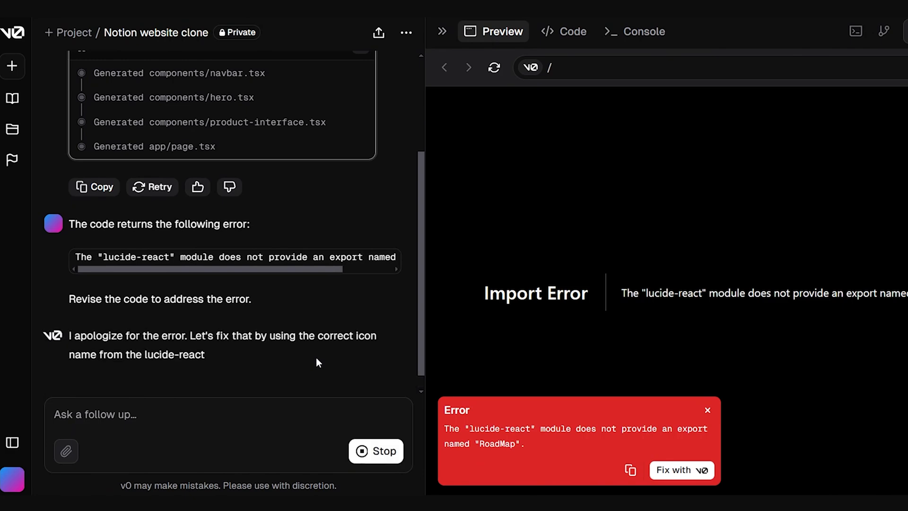
pyautogui.click(562, 31)
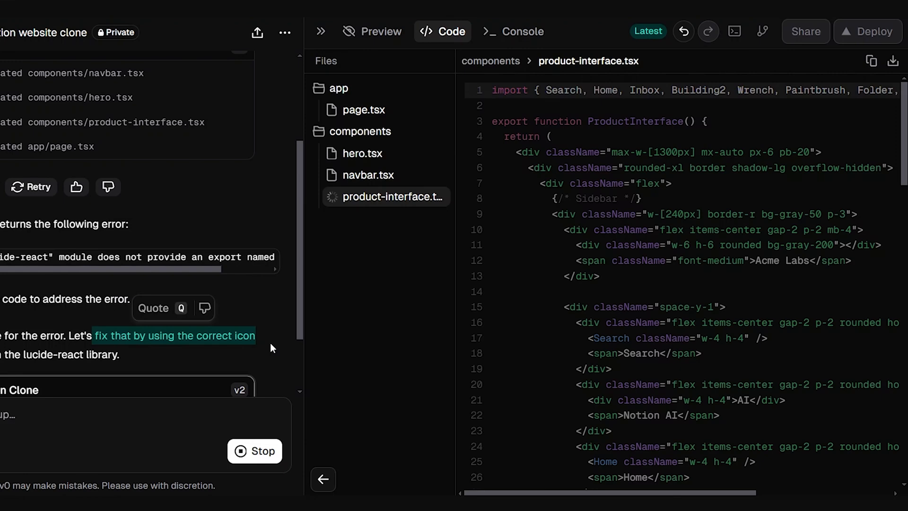
pyautogui.click(372, 31)
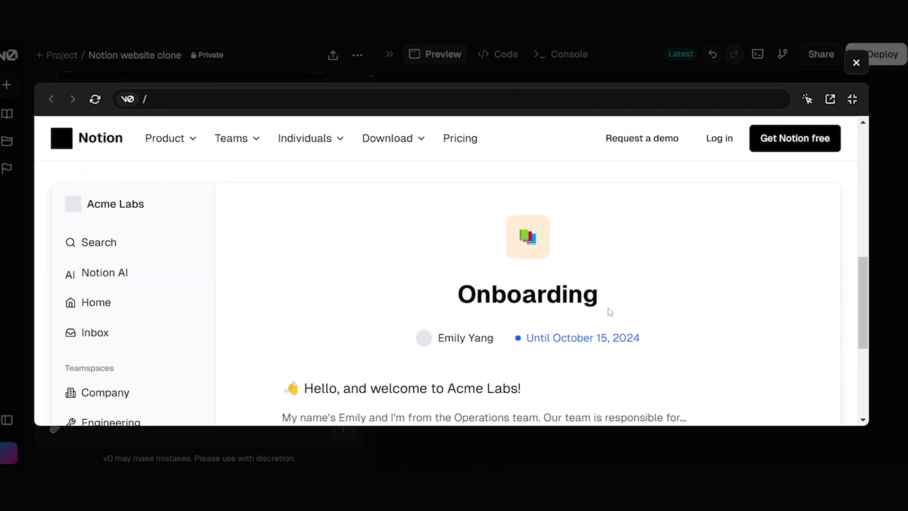
# Step: Scroll through the fullscreen Notion clone preview, then close it
pyautogui.scroll(-3)
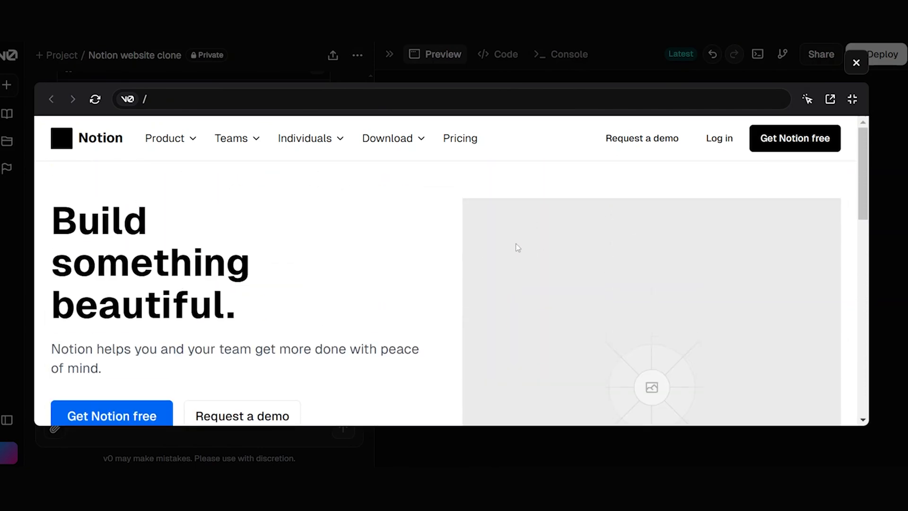
pyautogui.moveTo(856, 62)
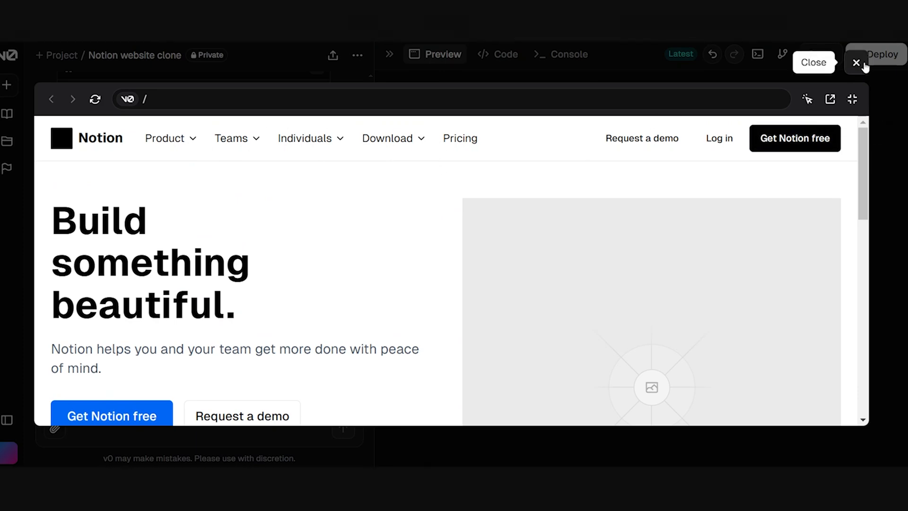
pyautogui.click(857, 62)
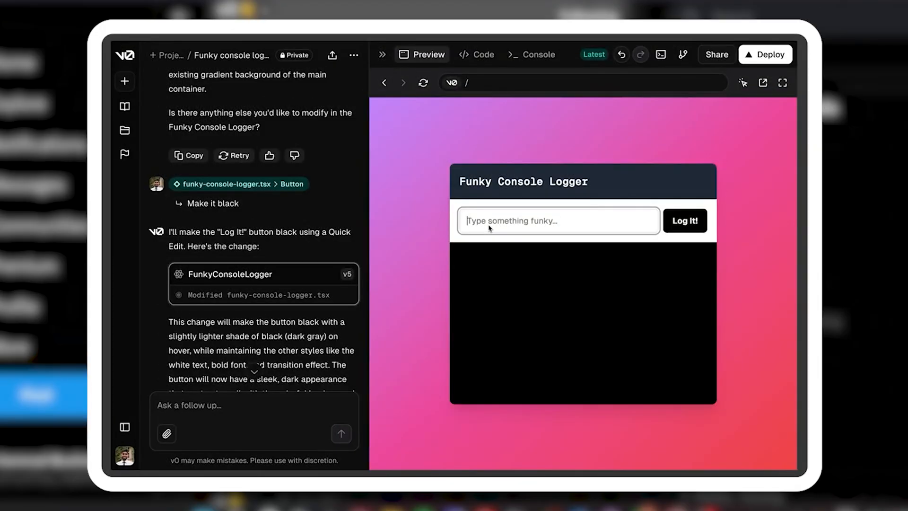
pyautogui.click(530, 54)
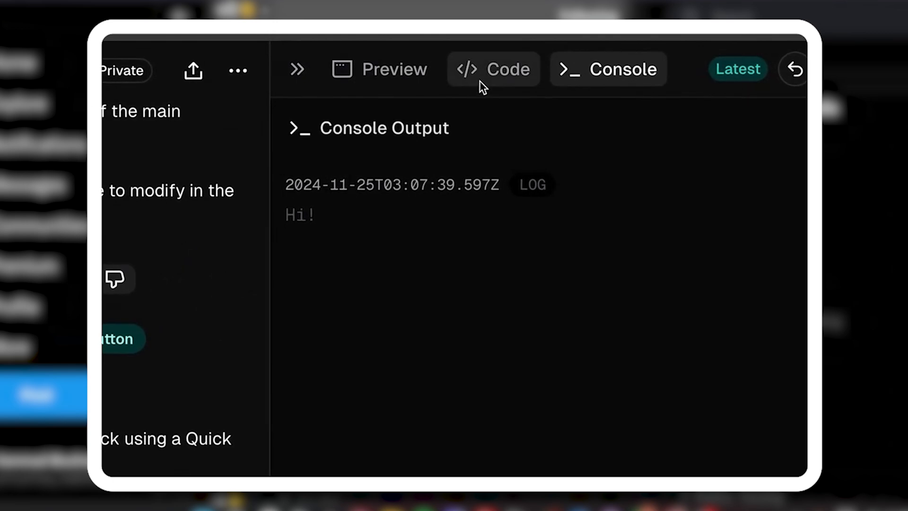
pyautogui.click(492, 69)
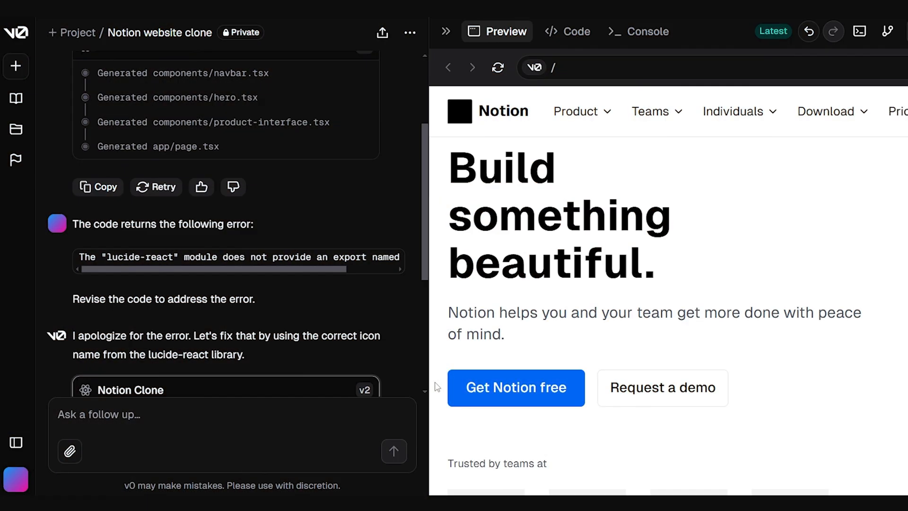
# Step: Request a consistently styled download-link popup for 'Get Notion free', with logs confirming clicks fire
pyautogui.write('So can yl')
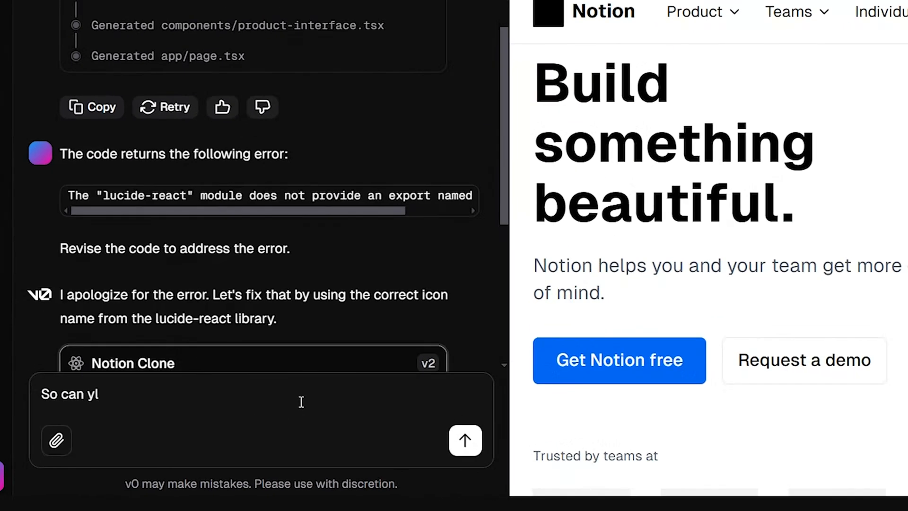
pyautogui.write('ou make the get notion free trigger a popup t')
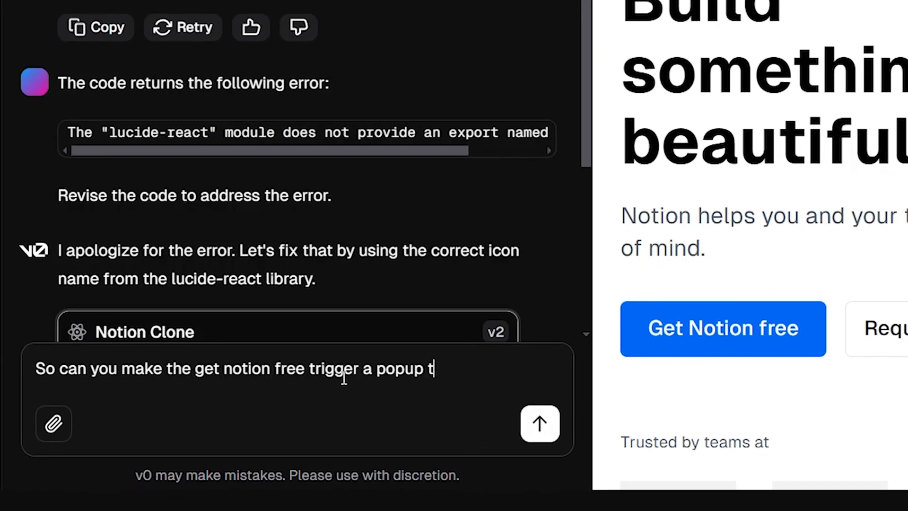
pyautogui.write('hat is going to offer you the download link, keep th')
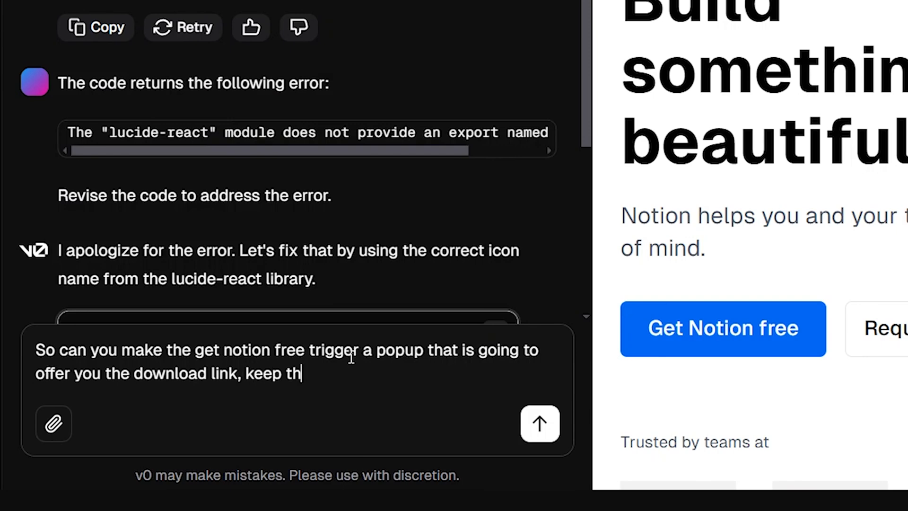
pyautogui.write('e style consistent and then also setup')
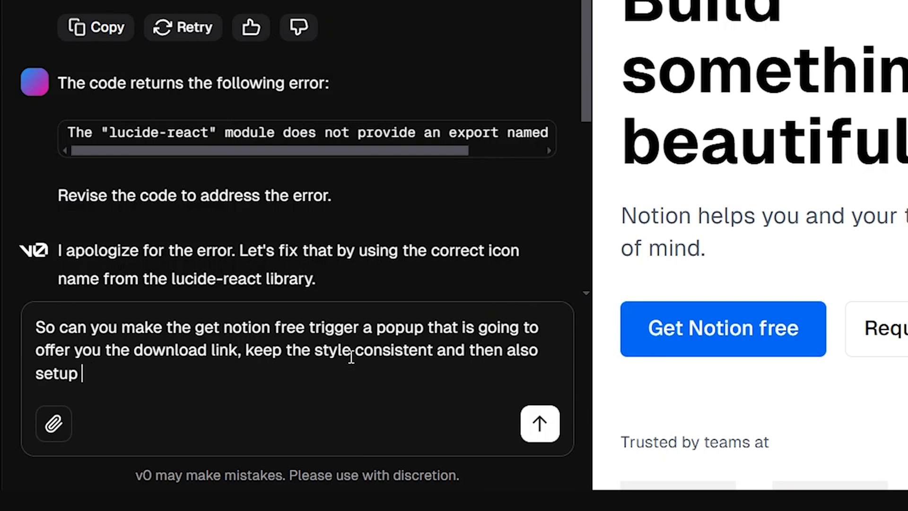
pyautogui.write('correct logs to make it clear wether the buttosn triggered the')
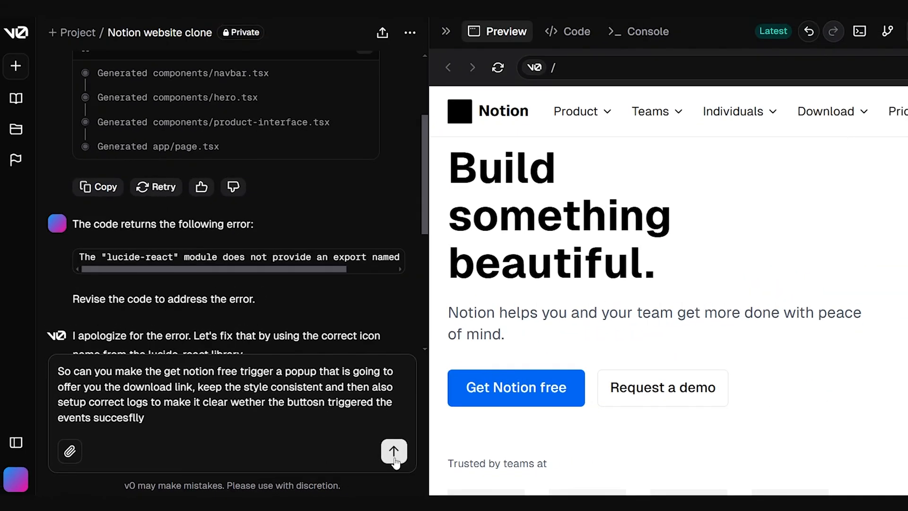
pyautogui.click(393, 451)
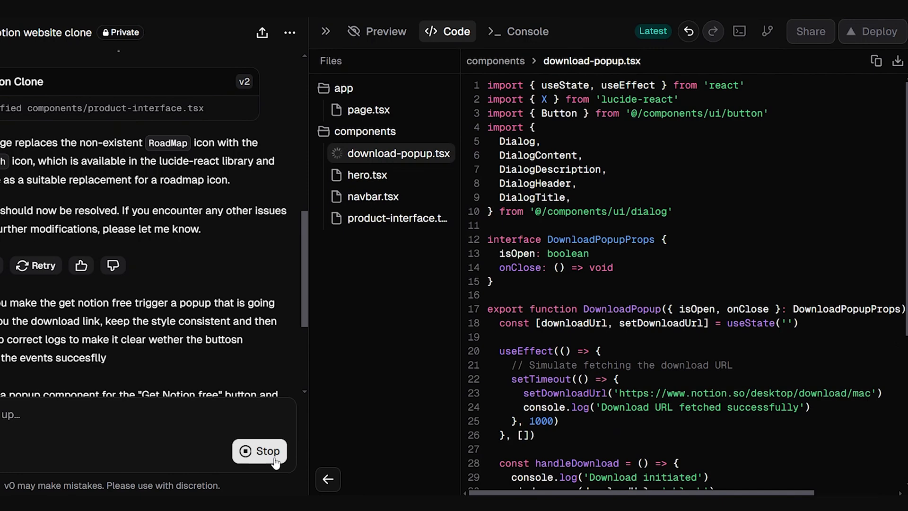
# Step: Show the live preview of the homepage after the download popup changes finish
pyautogui.click(373, 196)
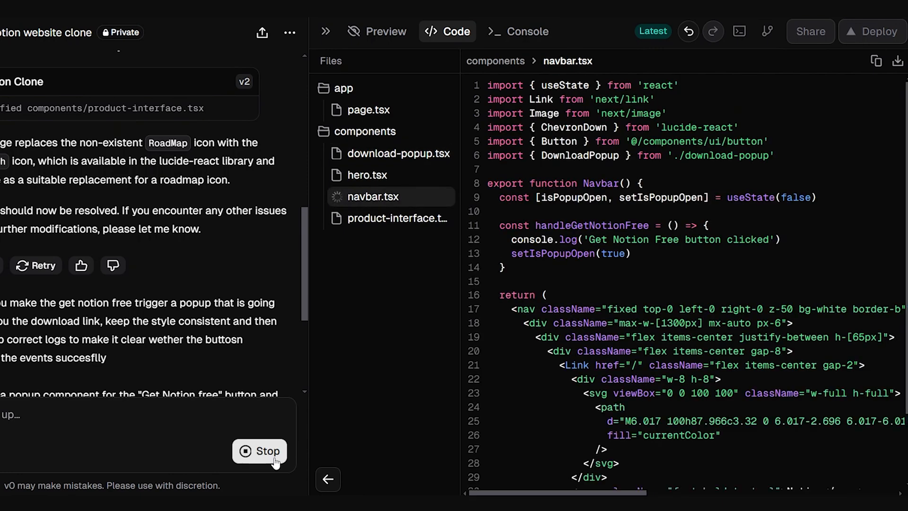
pyautogui.click(366, 174)
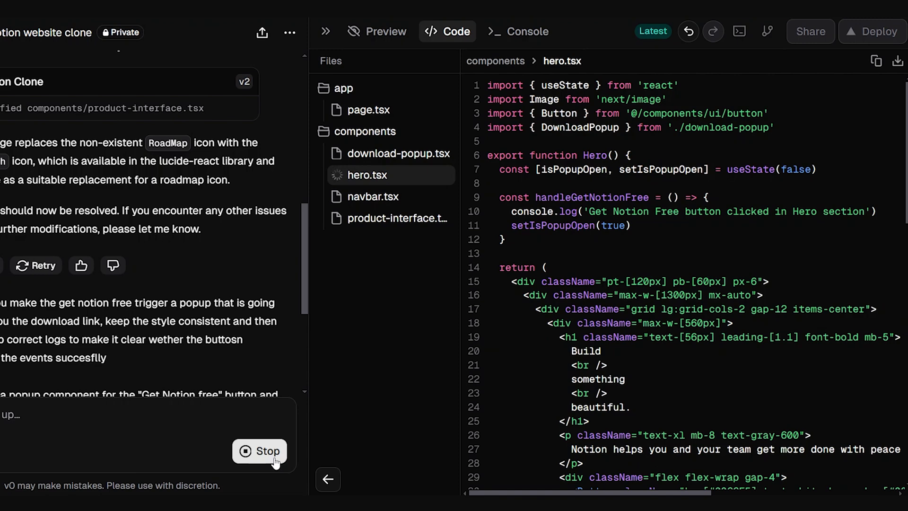
pyautogui.click(376, 32)
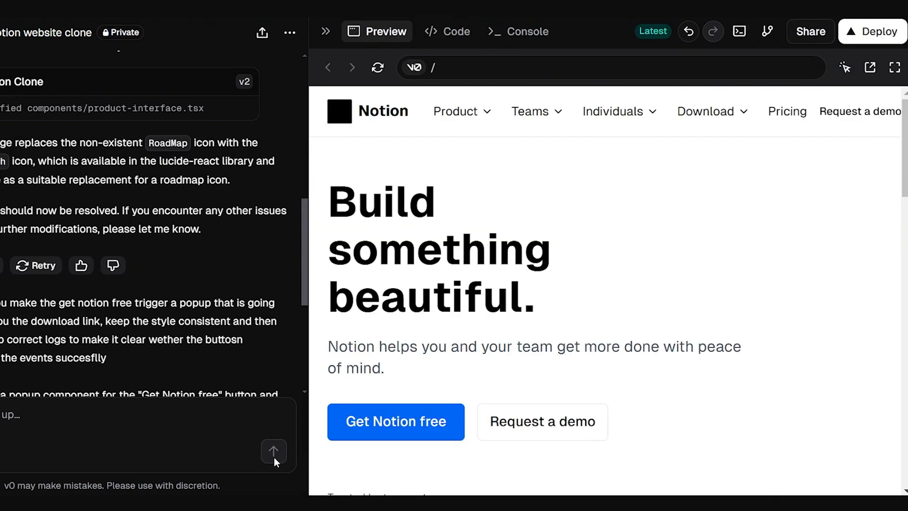
pyautogui.moveTo(835, 232)
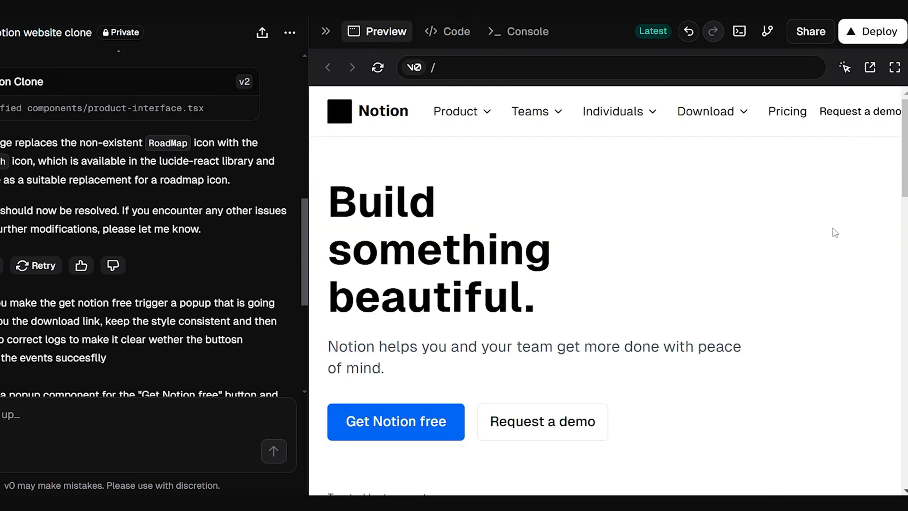
# Step: Test the Download Notion popup, read the console logs, then view the popup's source code
pyautogui.click(395, 421)
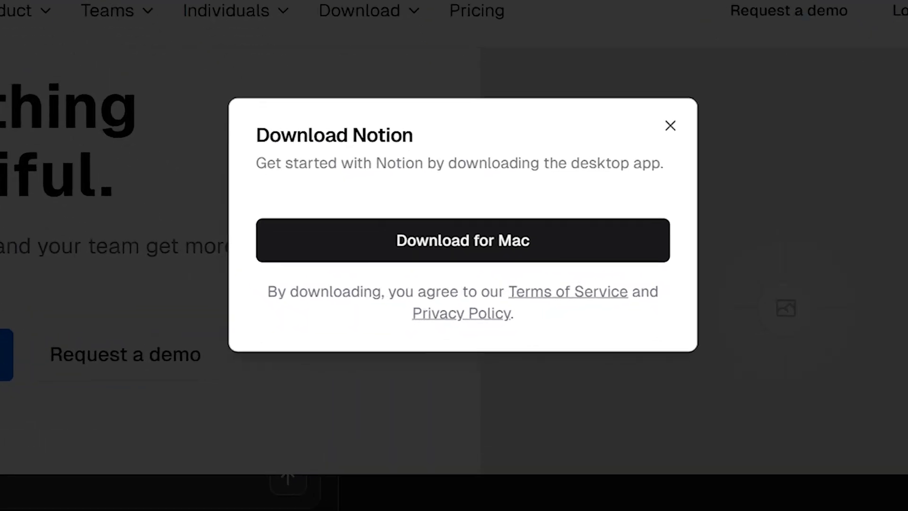
pyautogui.click(669, 126)
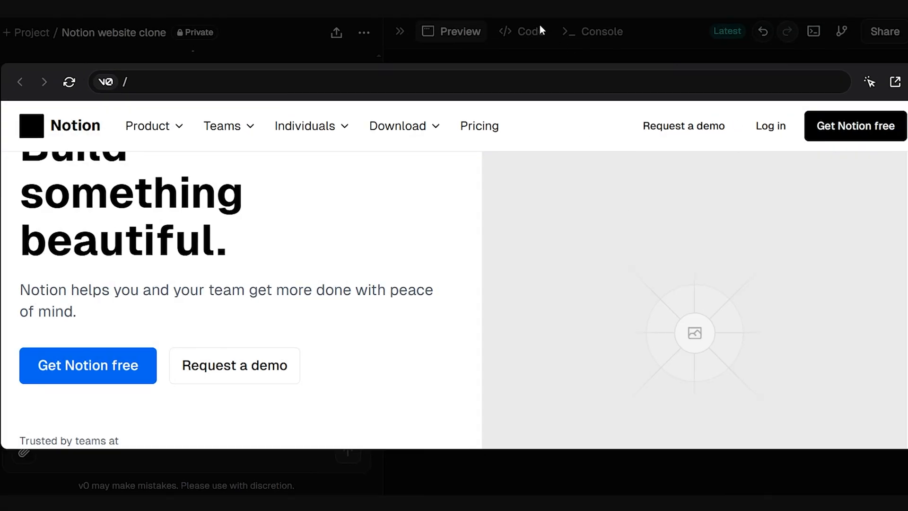
pyautogui.click(591, 31)
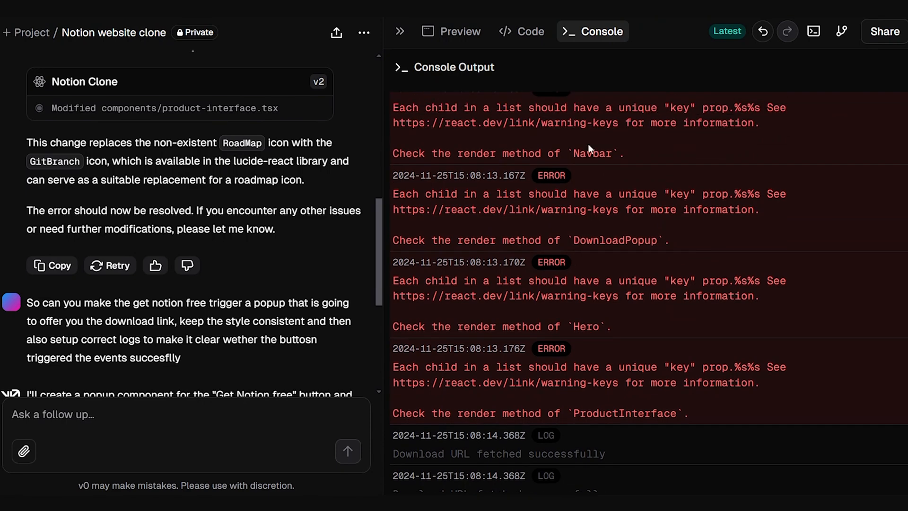
pyautogui.click(520, 31)
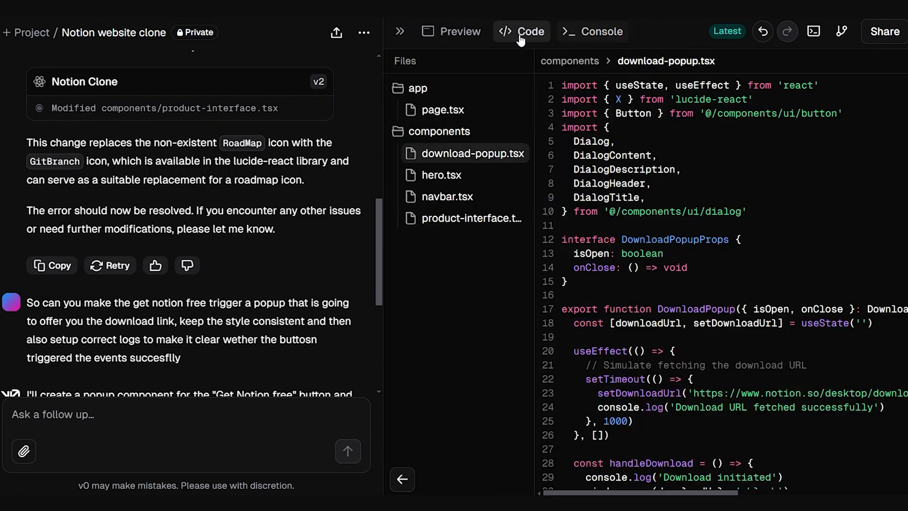
pyautogui.click(450, 31)
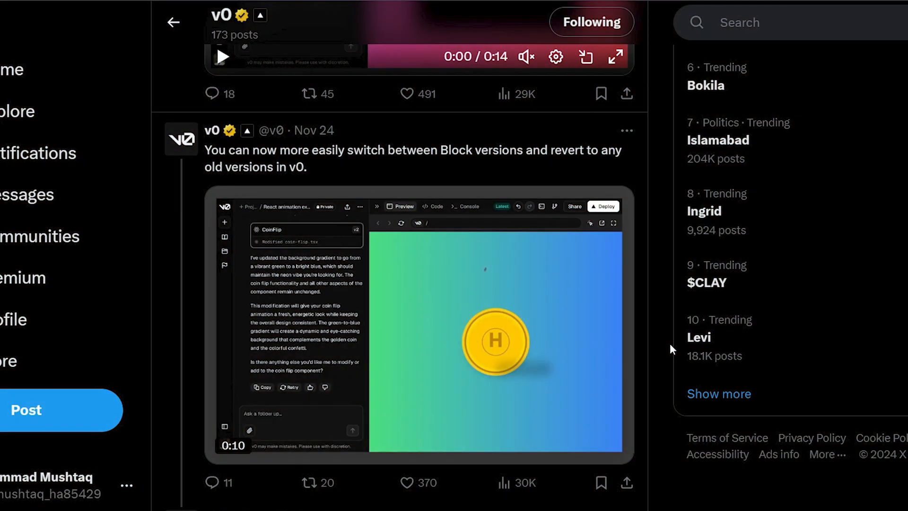
pyautogui.moveTo(459, 79)
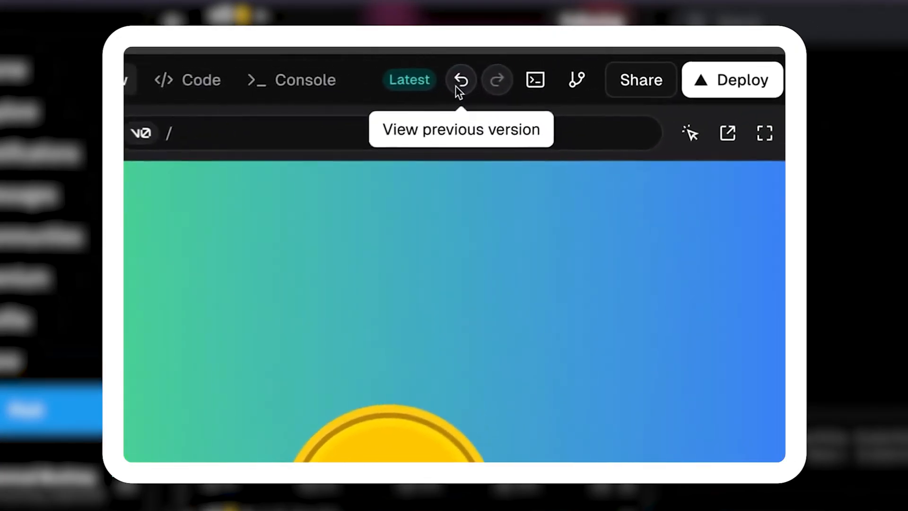
# Step: Watch v0's X post demoing Block version switching and reverting to older versions
pyautogui.click(459, 80)
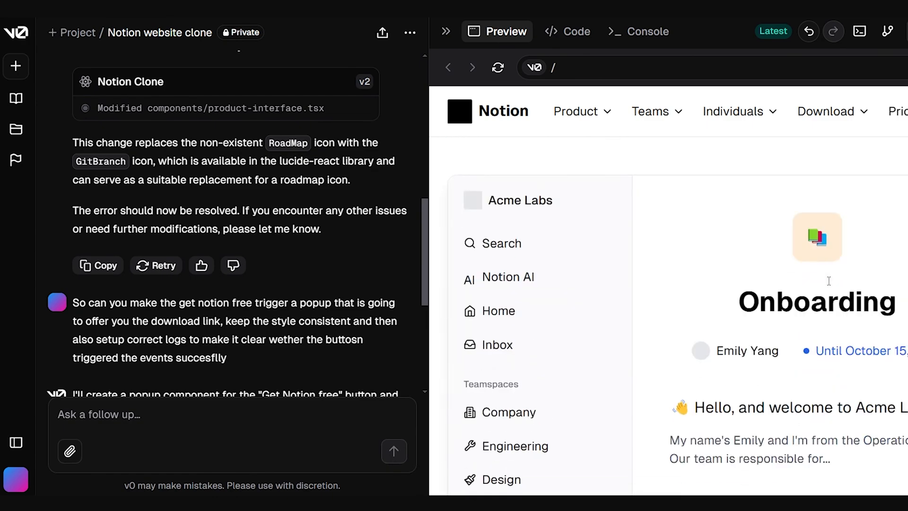
# Step: Ask v0 for blue and red website colours, then preview the red headline and blue accents
pyautogui.write('Can you make the colout')
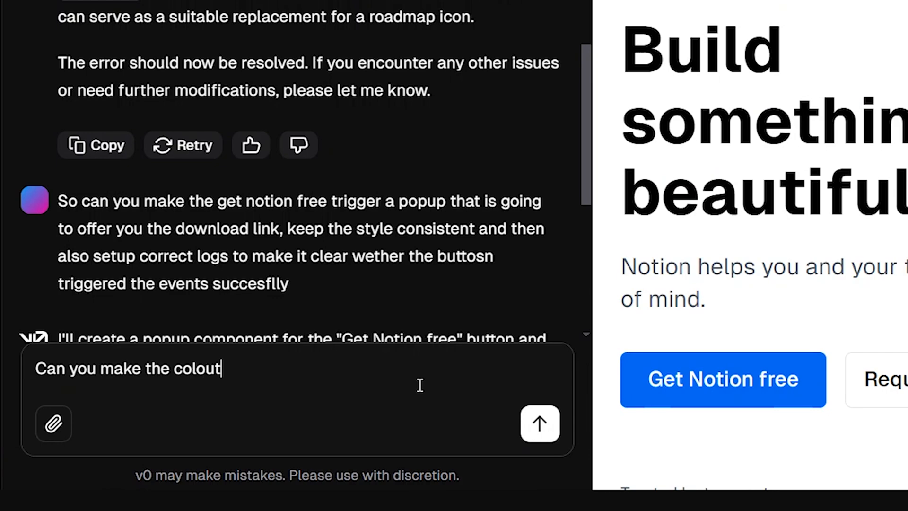
pyautogui.write('r of the website')
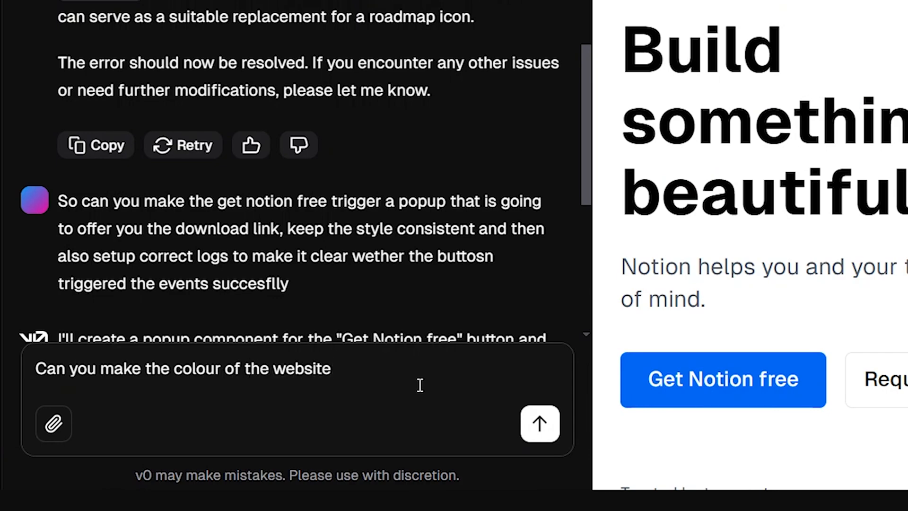
pyautogui.write('blue and red')
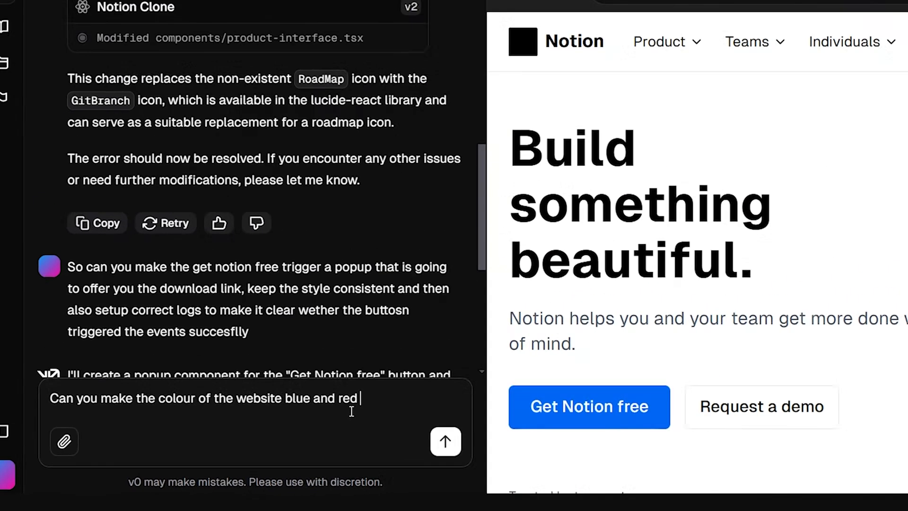
pyautogui.click(445, 441)
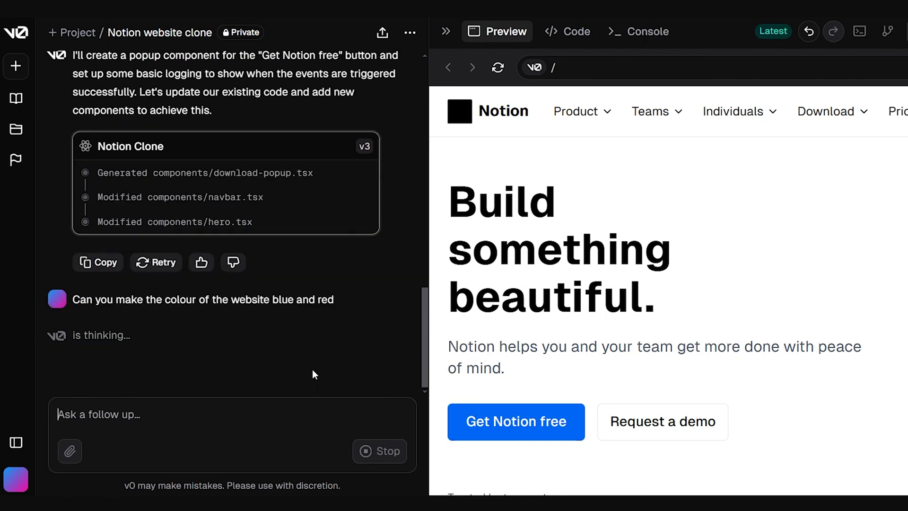
pyautogui.click(567, 31)
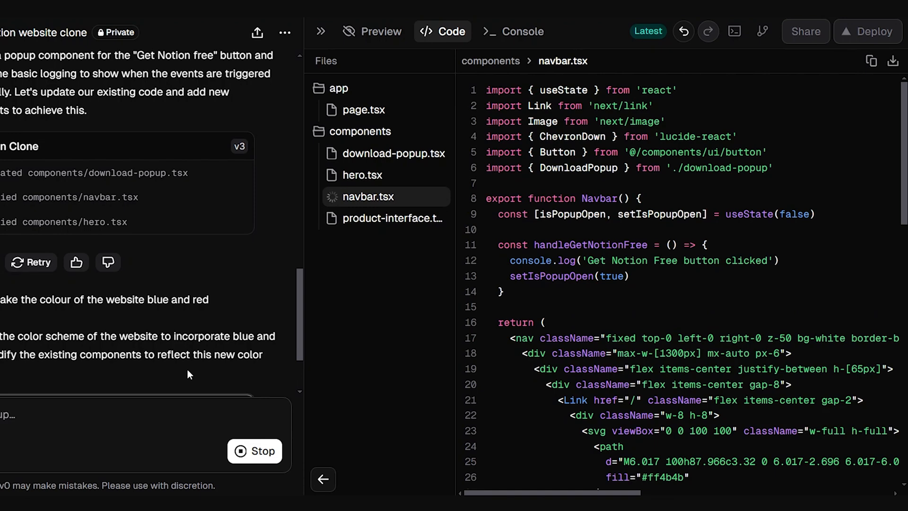
pyautogui.click(384, 218)
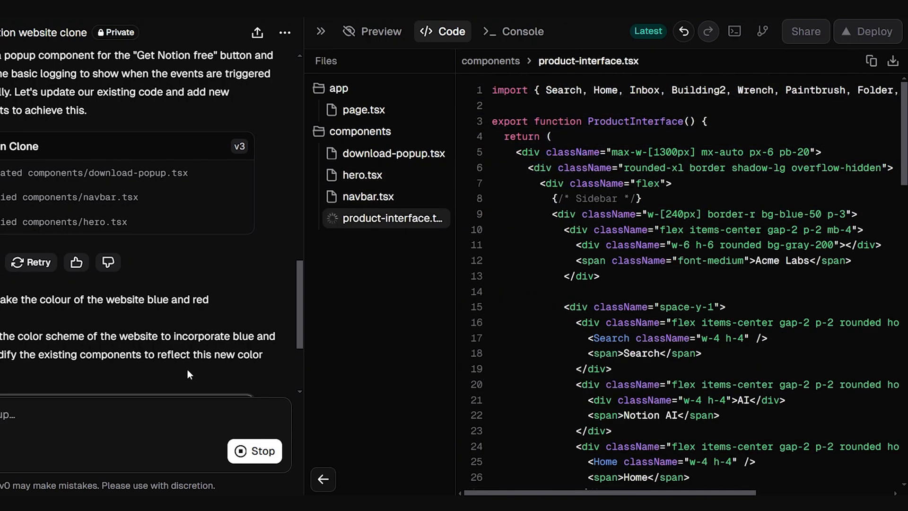
pyautogui.click(373, 31)
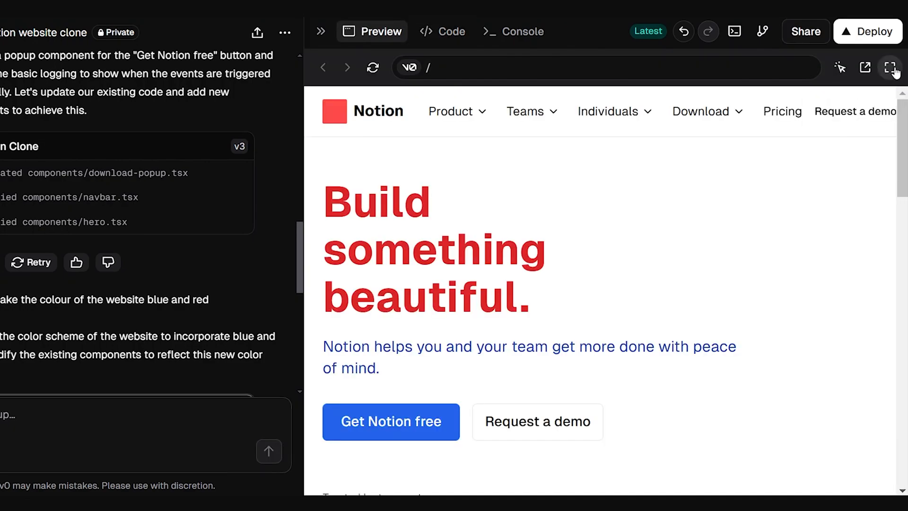
pyautogui.click(894, 67)
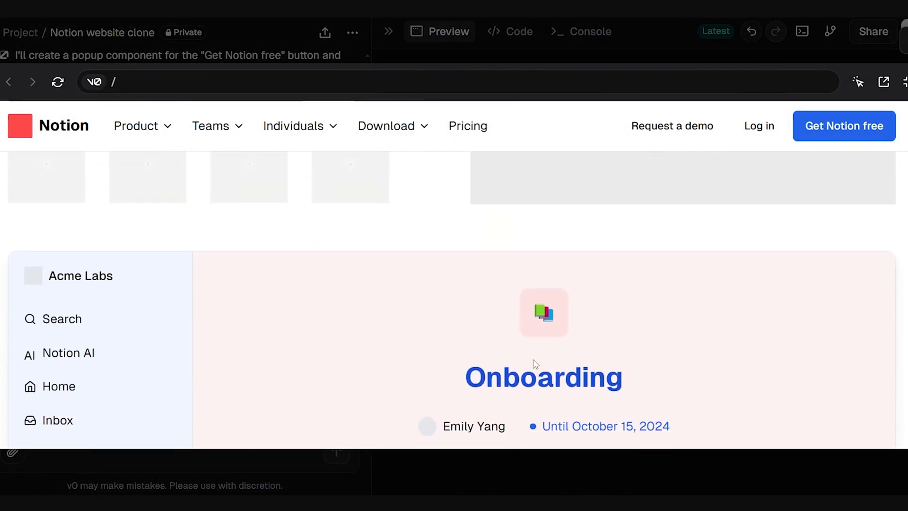
pyautogui.scroll(3)
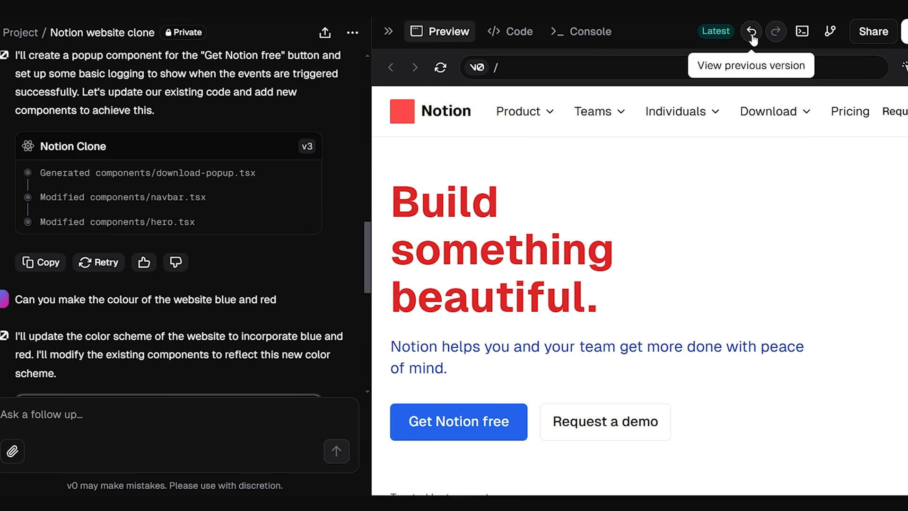
# Step: Go back to the previous black-and-white Notion clone version and revert to it
pyautogui.click(751, 32)
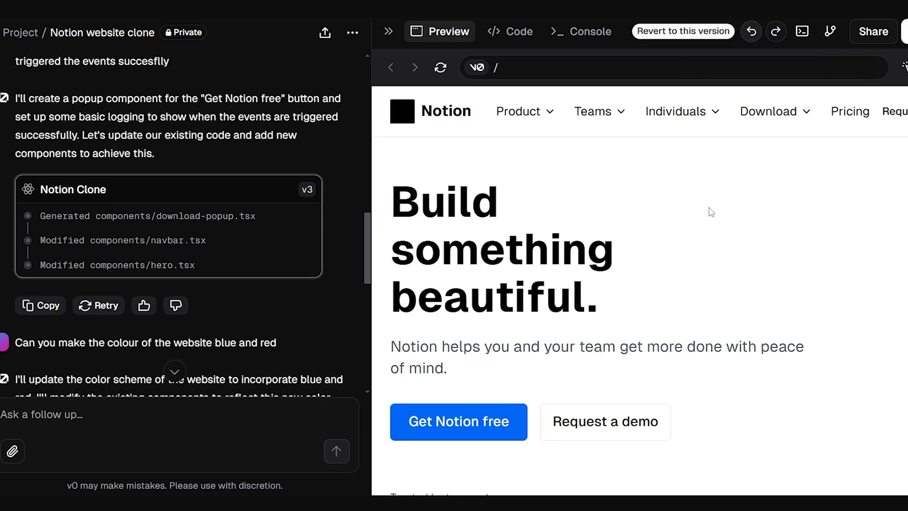
pyautogui.moveTo(682, 31)
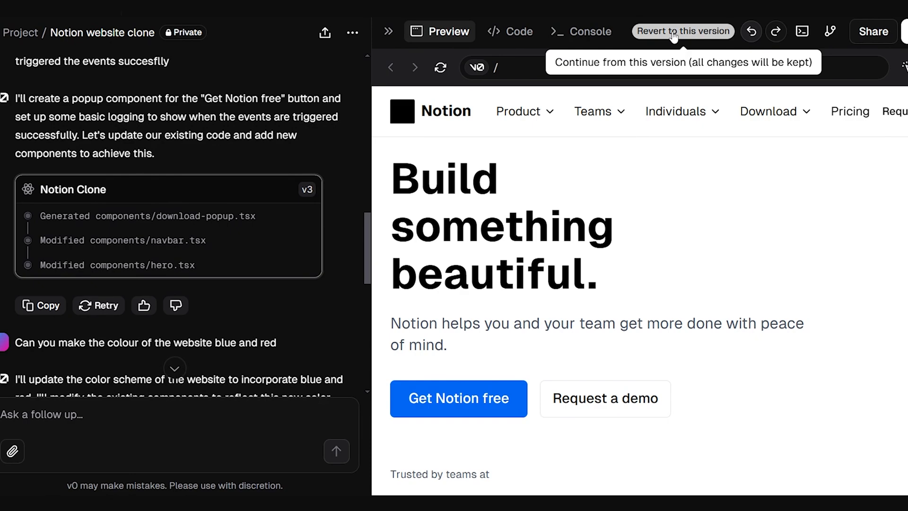
pyautogui.click(682, 31)
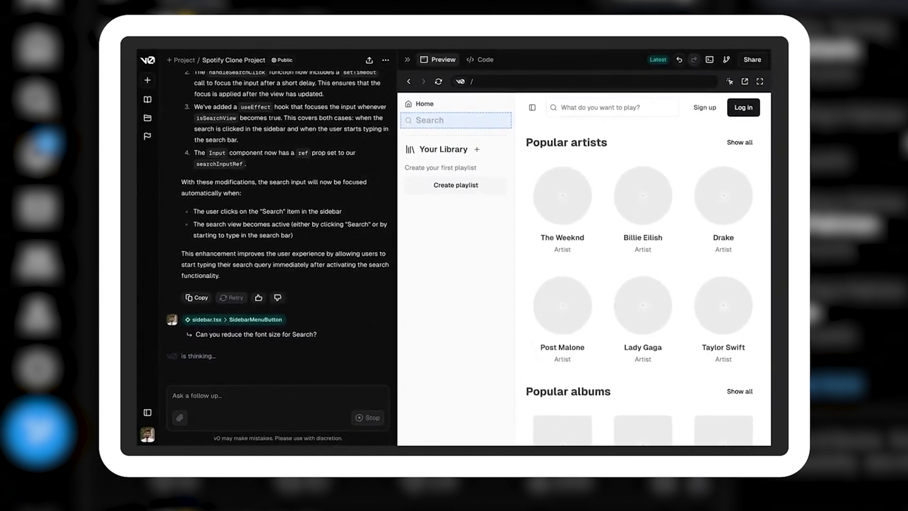
pyautogui.click(479, 59)
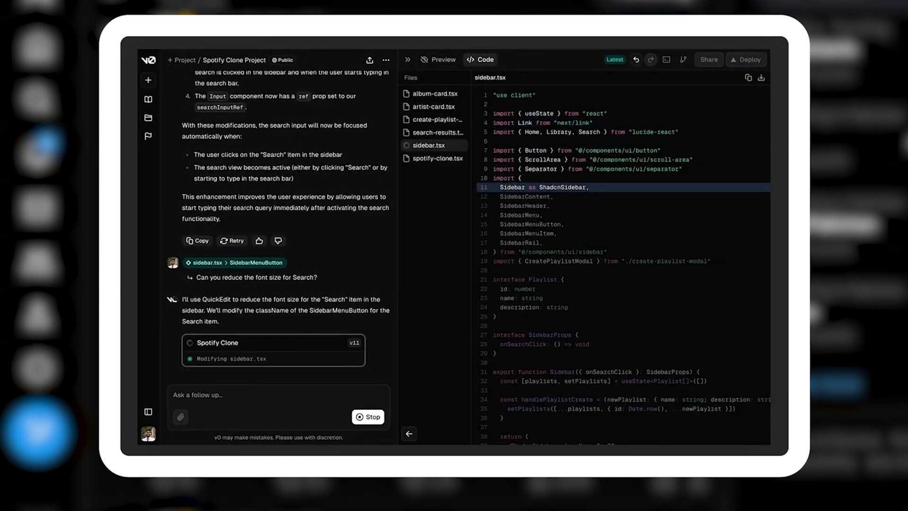
pyautogui.click(442, 59)
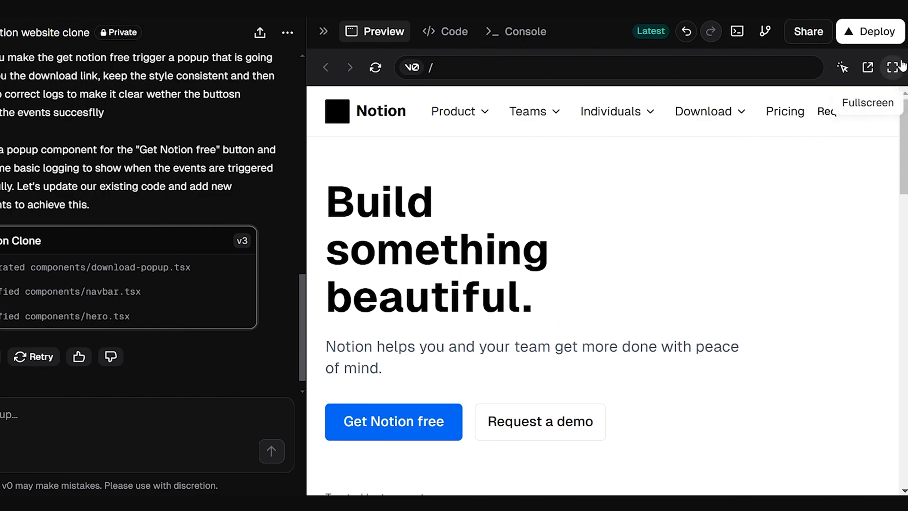
# Step: Ask Quick Edit to apply a confetti effect when this button is clicked and the popup appears
pyautogui.click(892, 67)
pyautogui.write('Can yo')
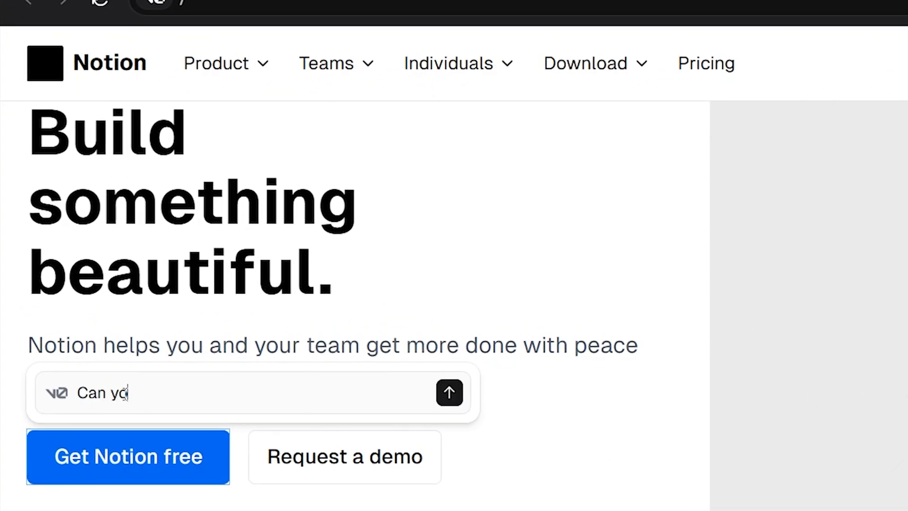
pyautogui.write('u apply a confetti effect')
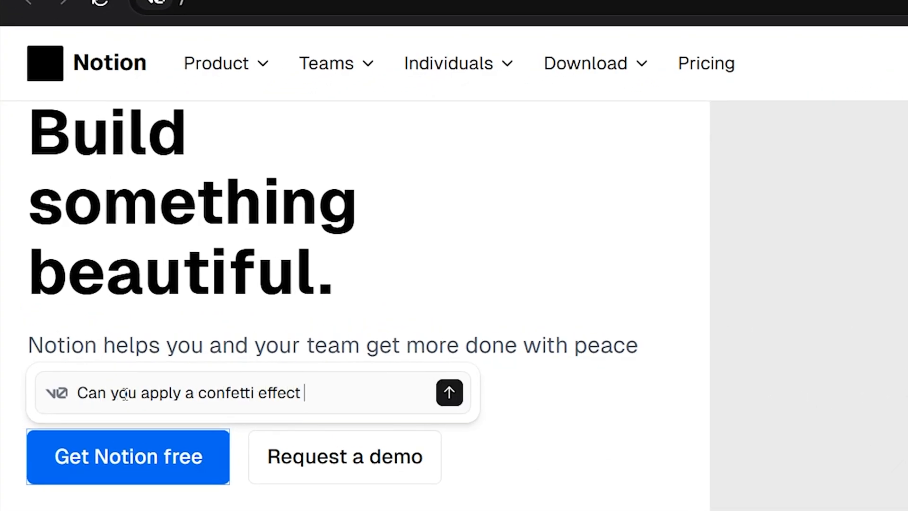
pyautogui.write('when this button')
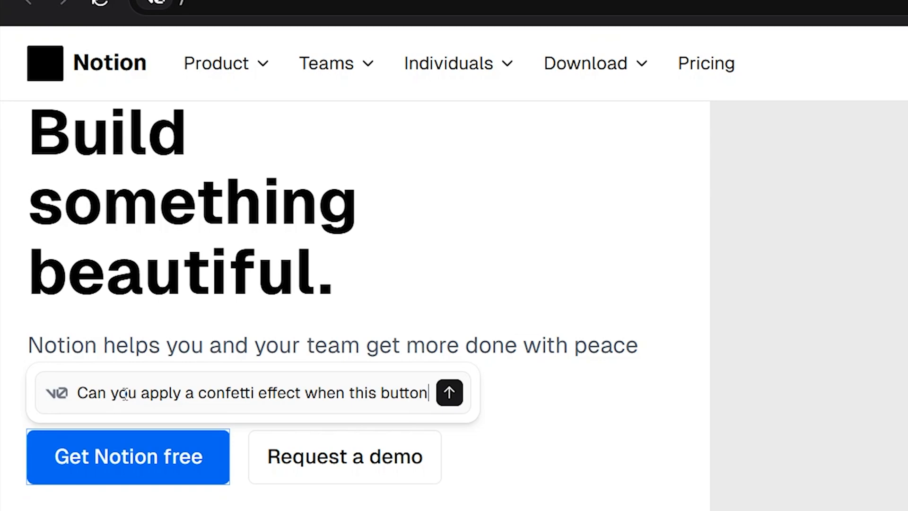
pyautogui.write('is clicked and the popup appears')
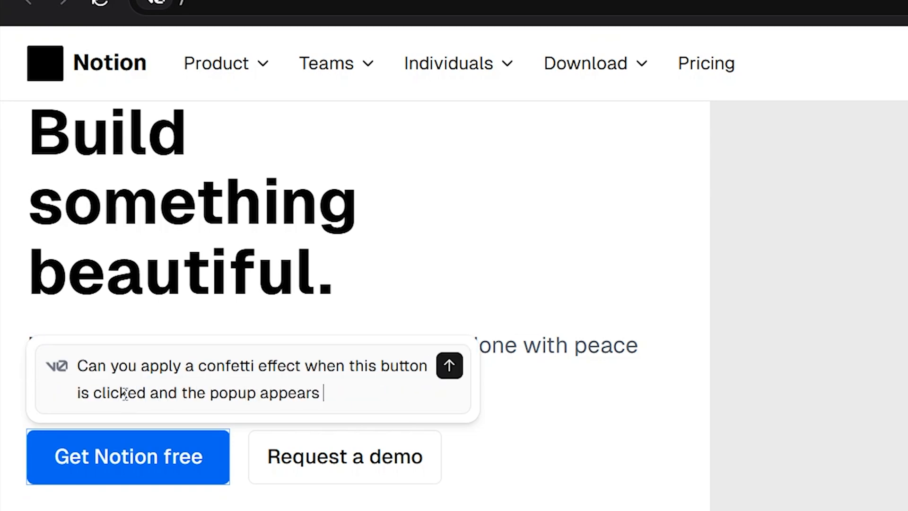
pyautogui.click(450, 365)
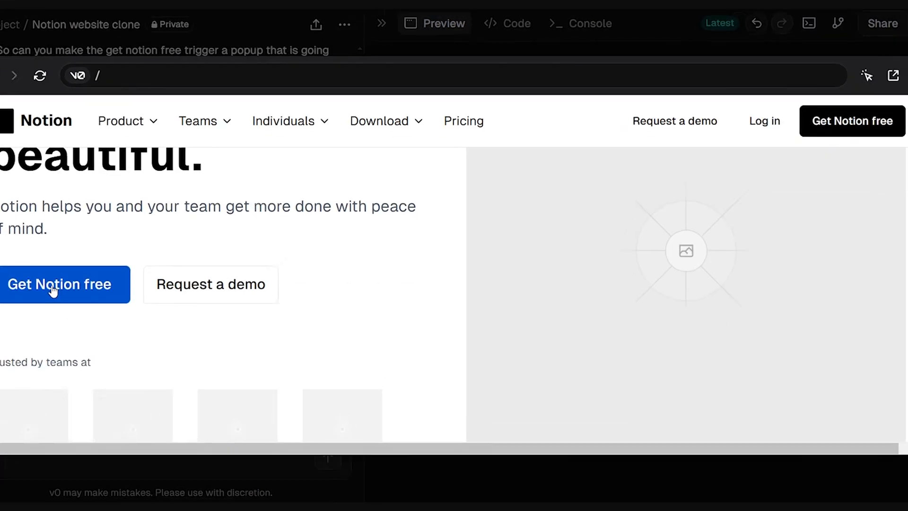
# Step: Request confetti on top of the popup, not behind, then test Get Notion free in fullscreen
pyautogui.click(64, 285)
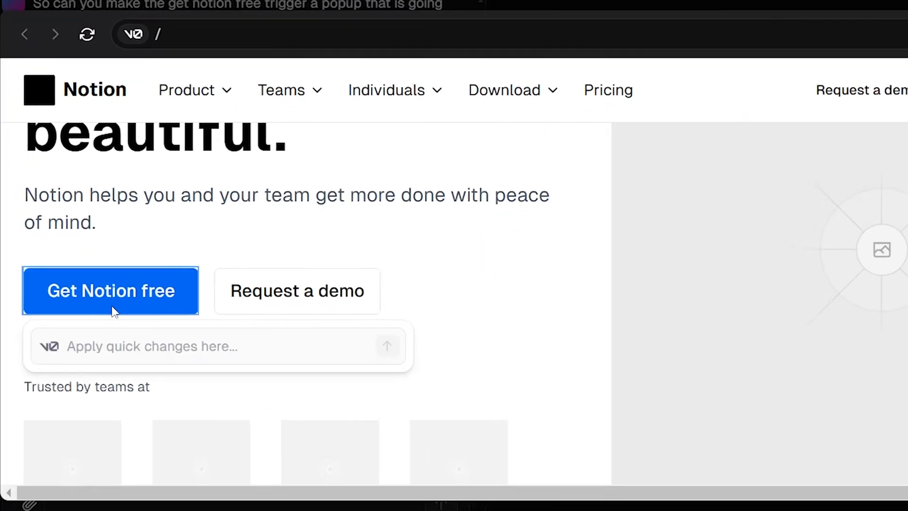
pyautogui.write('The confetti effect needs to appear')
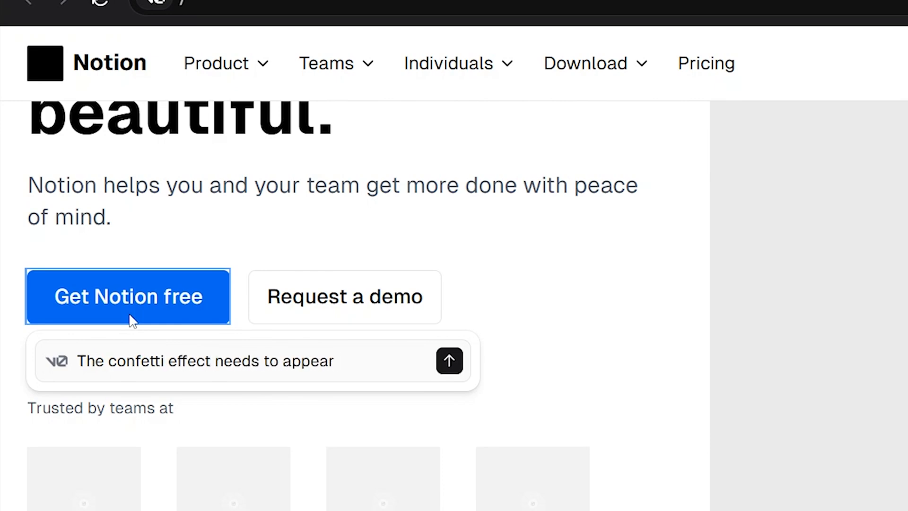
pyautogui.write('on top of the popup not bhein')
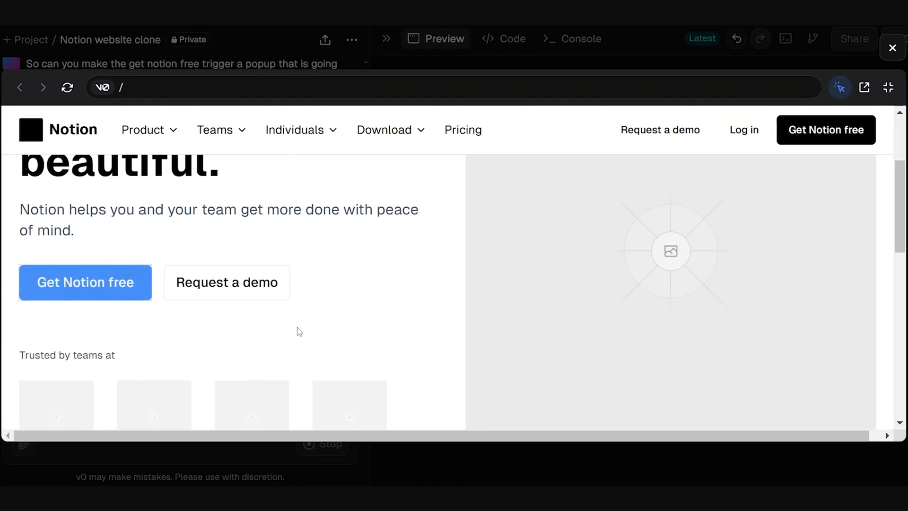
pyautogui.click(503, 39)
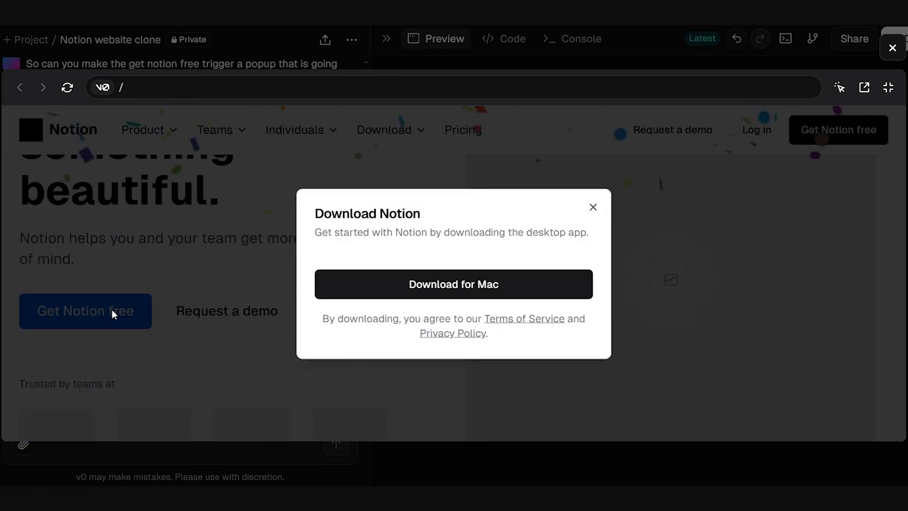
pyautogui.click(593, 206)
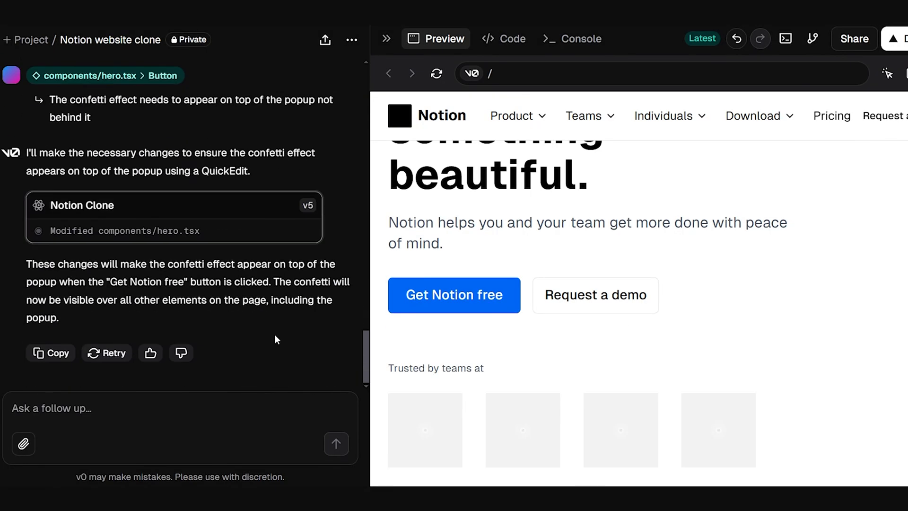
# Step: Send a follow-up that the fix failed and confetti must appear above the download prompt
pyautogui.write('didnt')
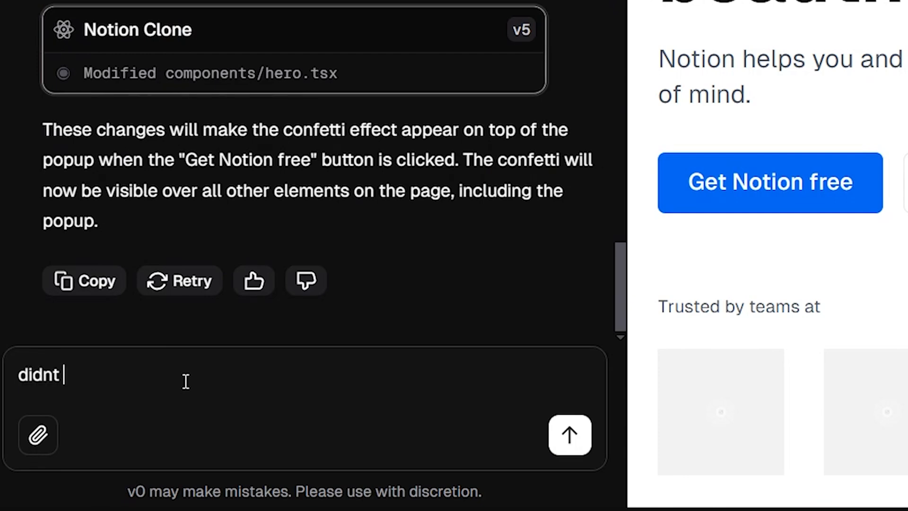
pyautogui.write('fix it, needs to appear')
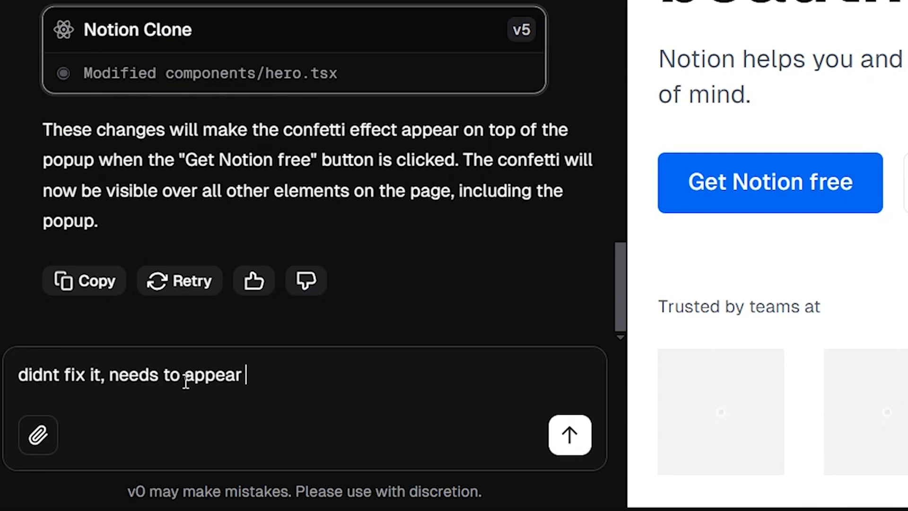
pyautogui.write('on top of the download promtp')
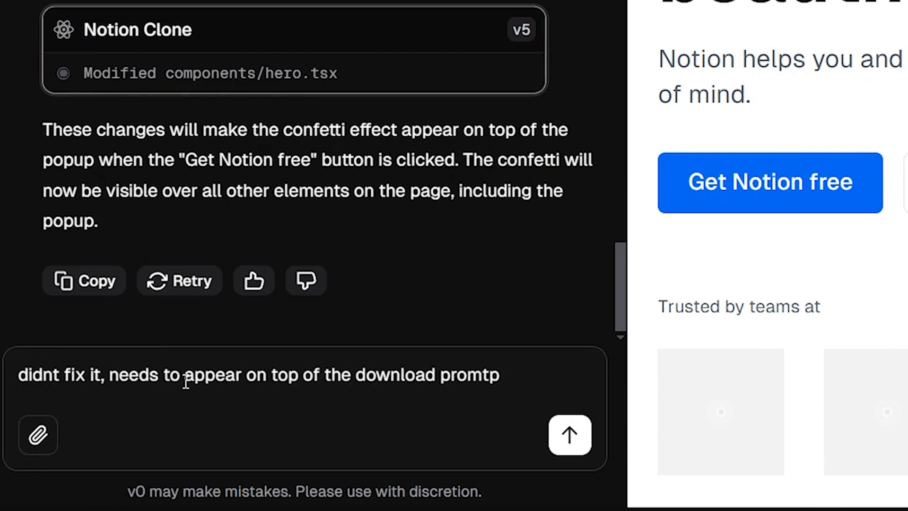
pyautogui.click(569, 435)
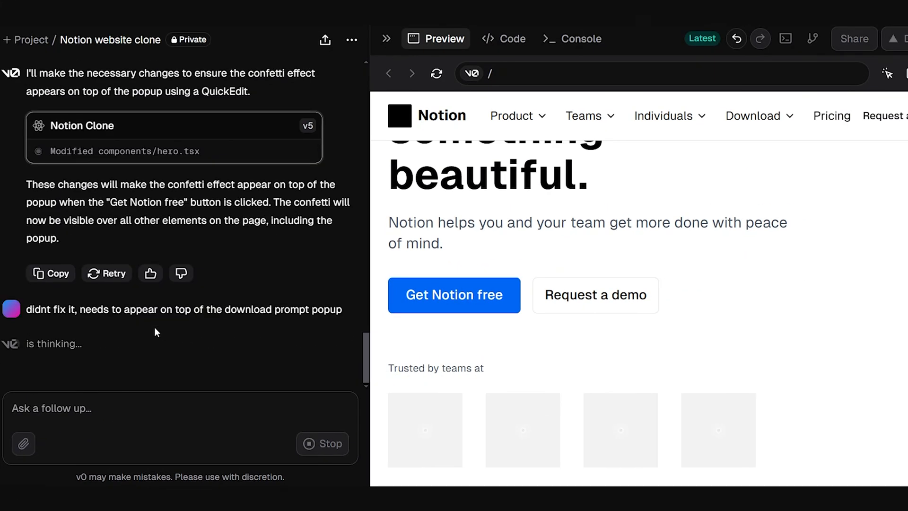
pyautogui.click(503, 39)
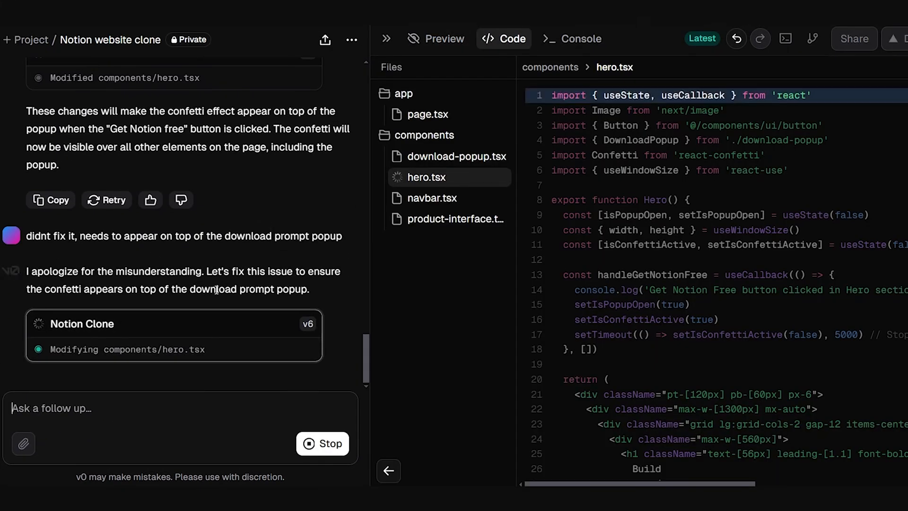
pyautogui.click(435, 39)
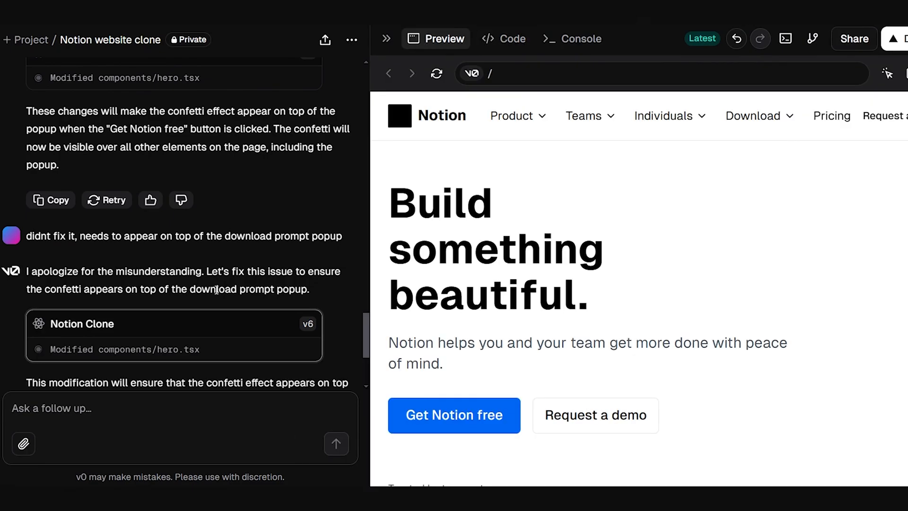
# Step: Open the Download Notion popup in fullscreen preview, watch the confetti, and close the popup
pyautogui.click(887, 74)
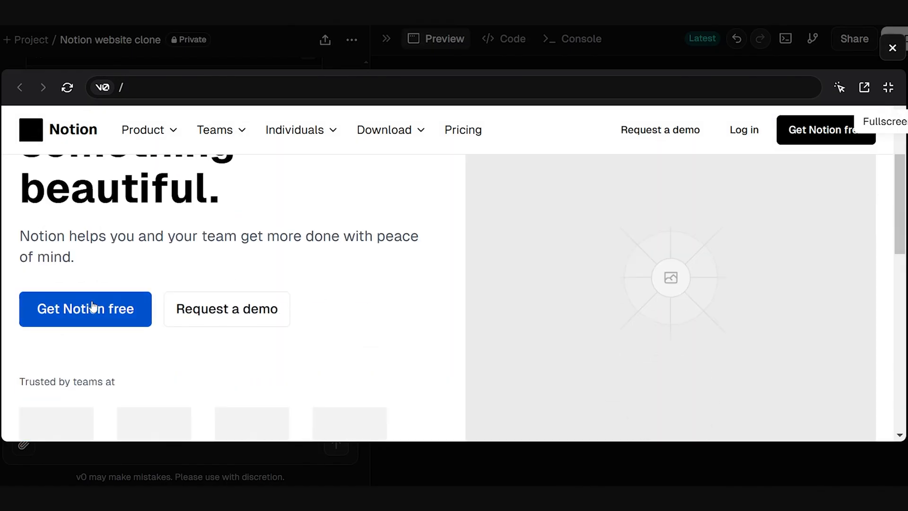
pyautogui.click(85, 309)
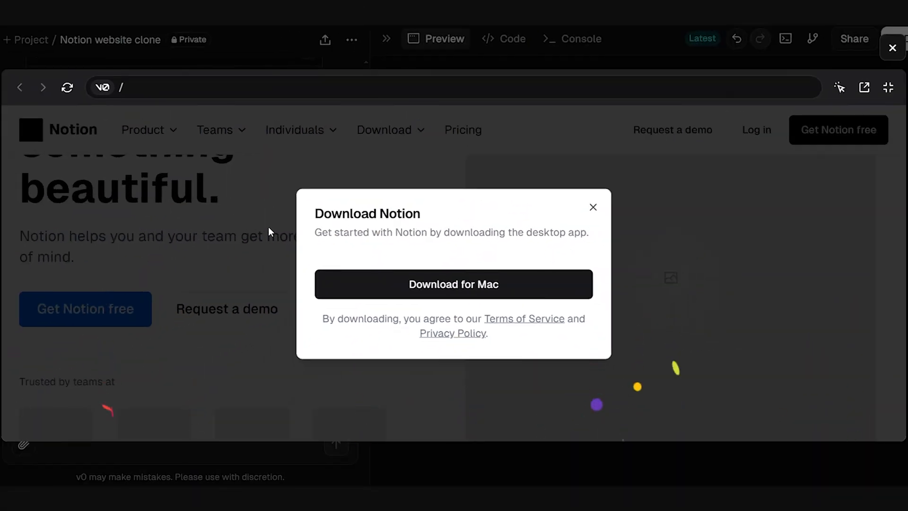
pyautogui.click(593, 207)
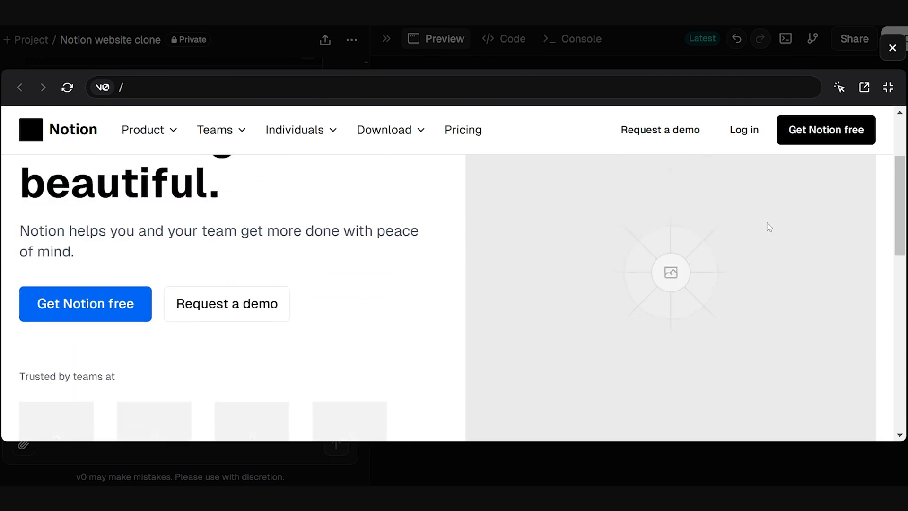
pyautogui.scroll(3)
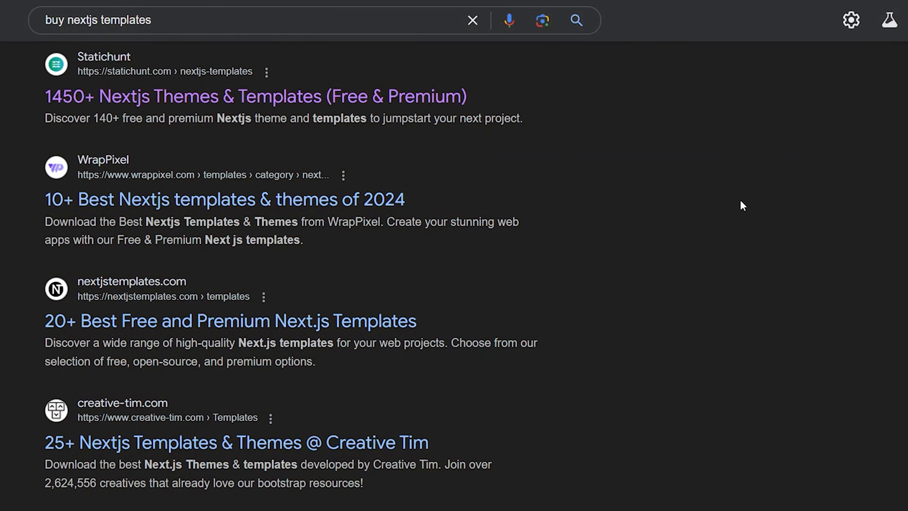
pyautogui.scroll(-3)
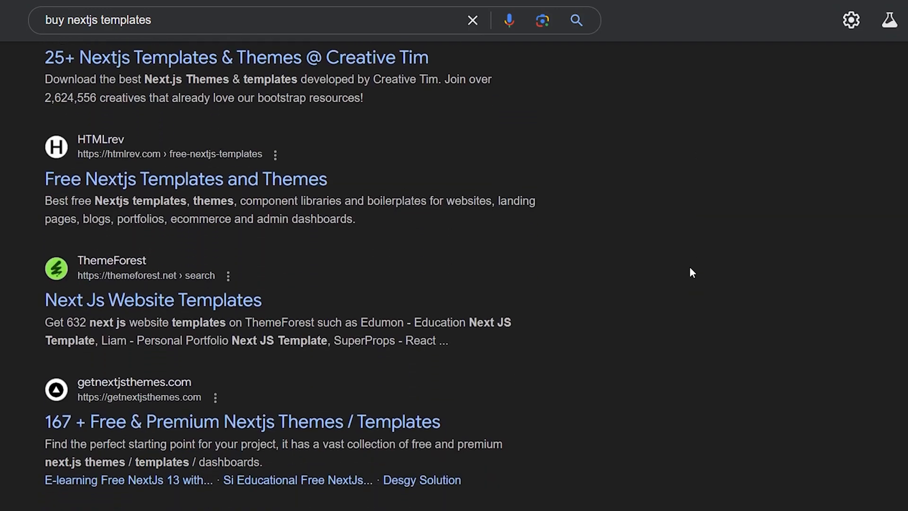
pyautogui.scroll(-3)
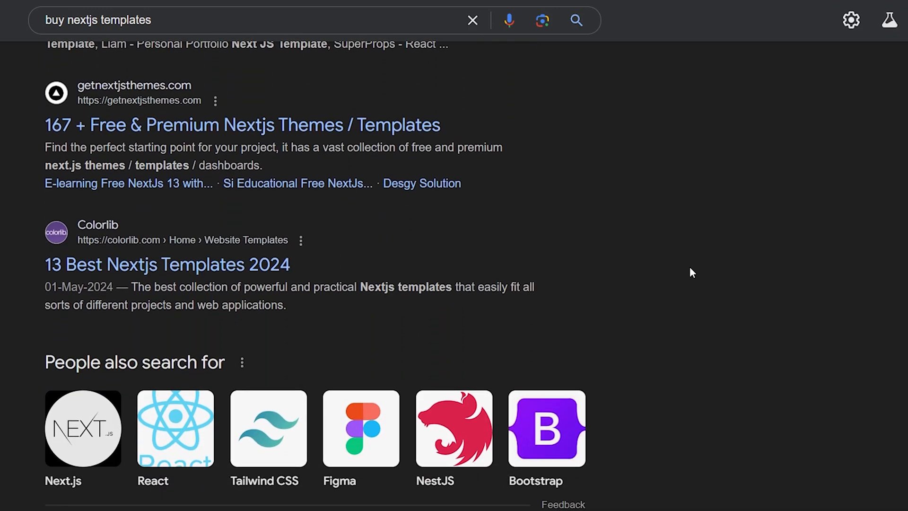
pyautogui.moveTo(365, 115)
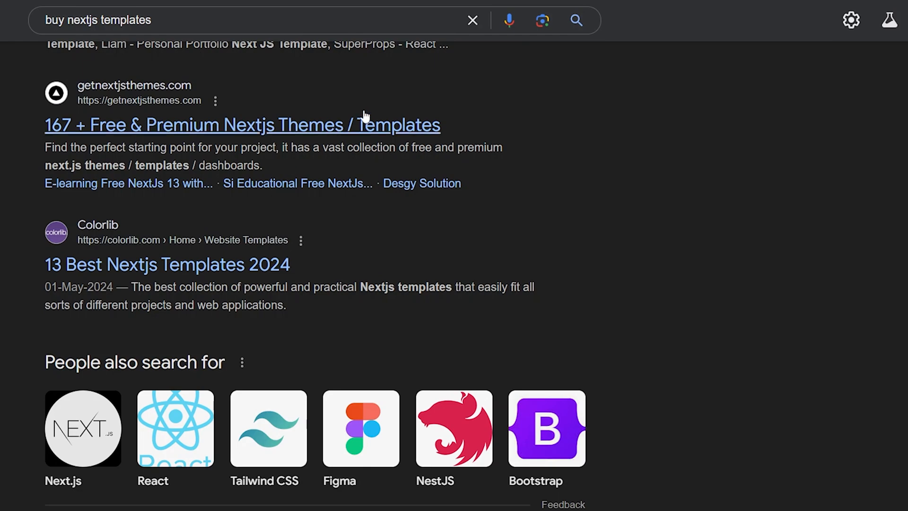
pyautogui.moveTo(750, 351)
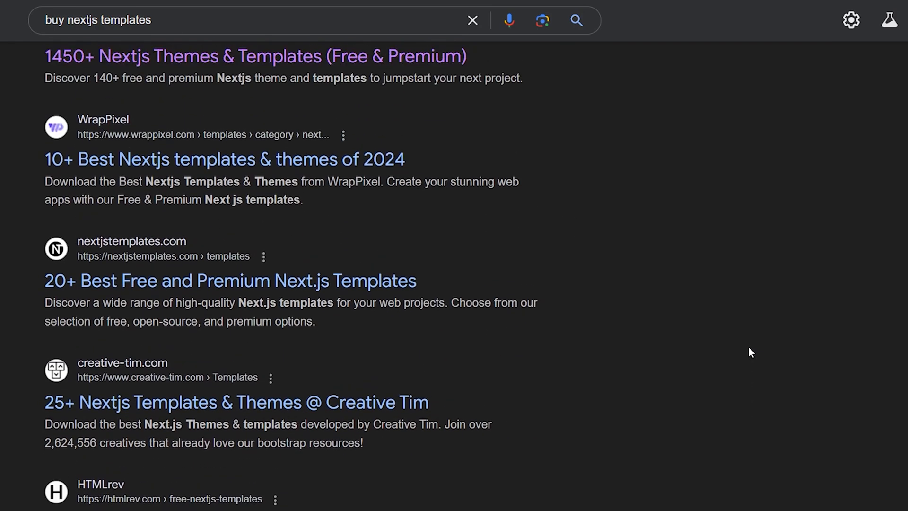
pyautogui.scroll(3)
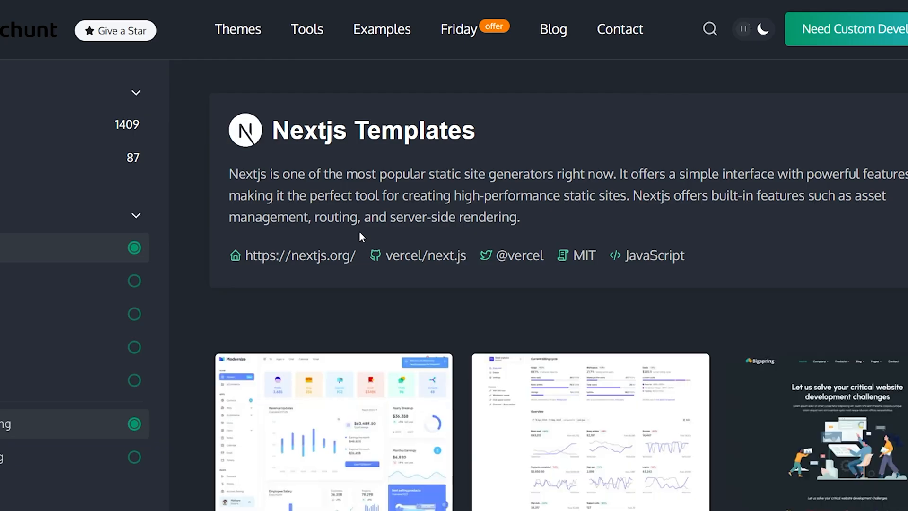
# Step: Scroll through Nextjs Templates to priced cards like Modernize ($49) and SaaS Admin Dashboard ($99)
pyautogui.scroll(-3)
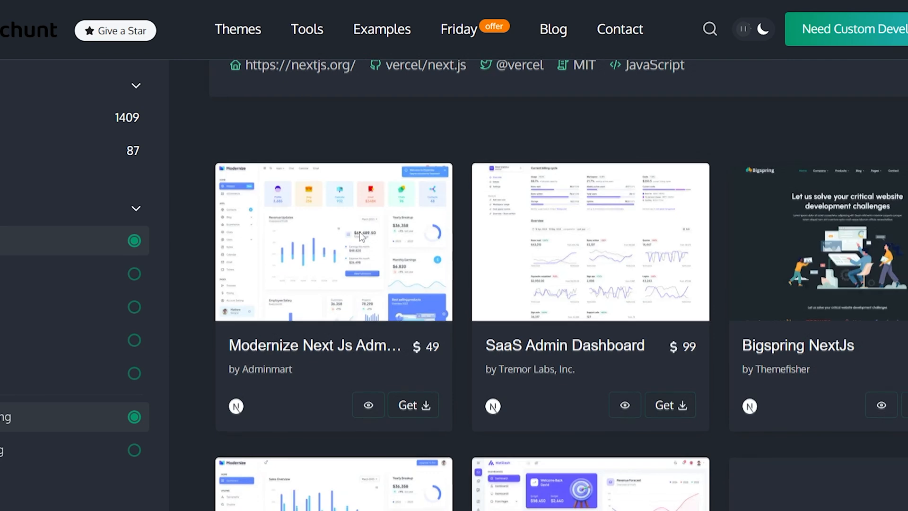
pyautogui.scroll(-3)
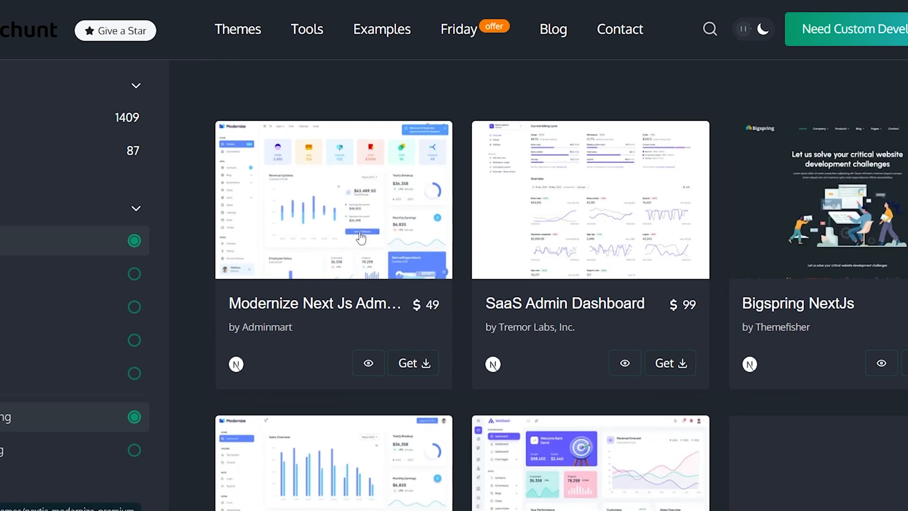
pyautogui.moveTo(582, 174)
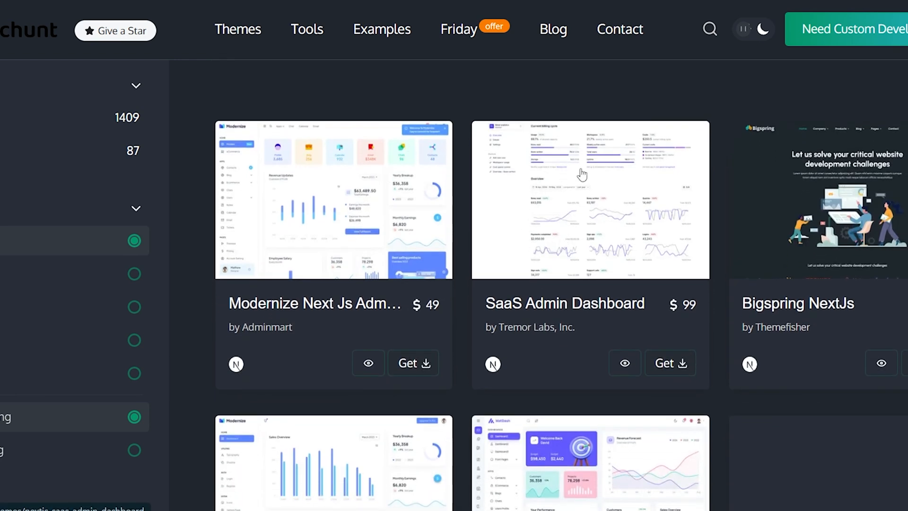
pyautogui.moveTo(823, 276)
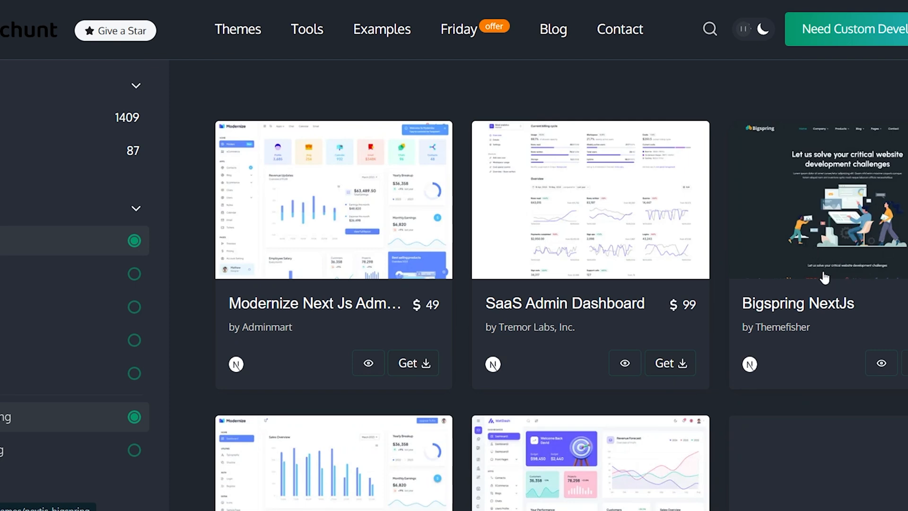
pyautogui.moveTo(701, 367)
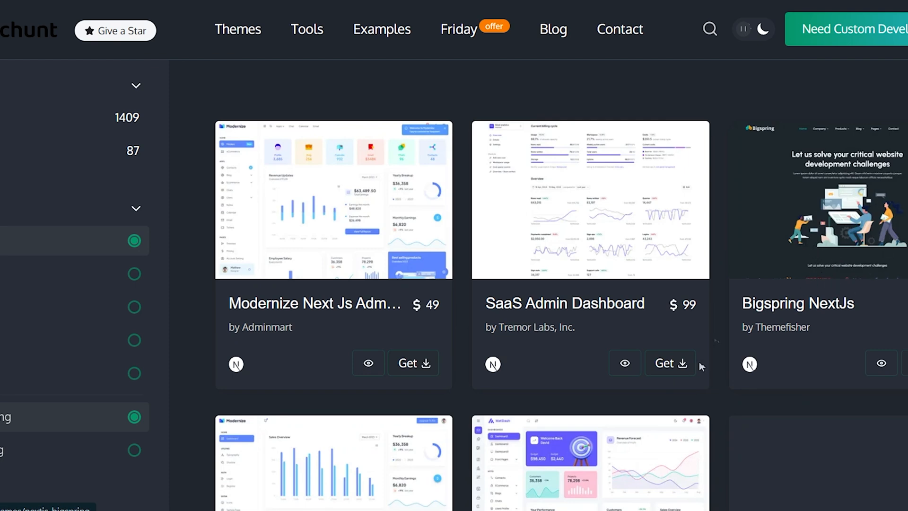